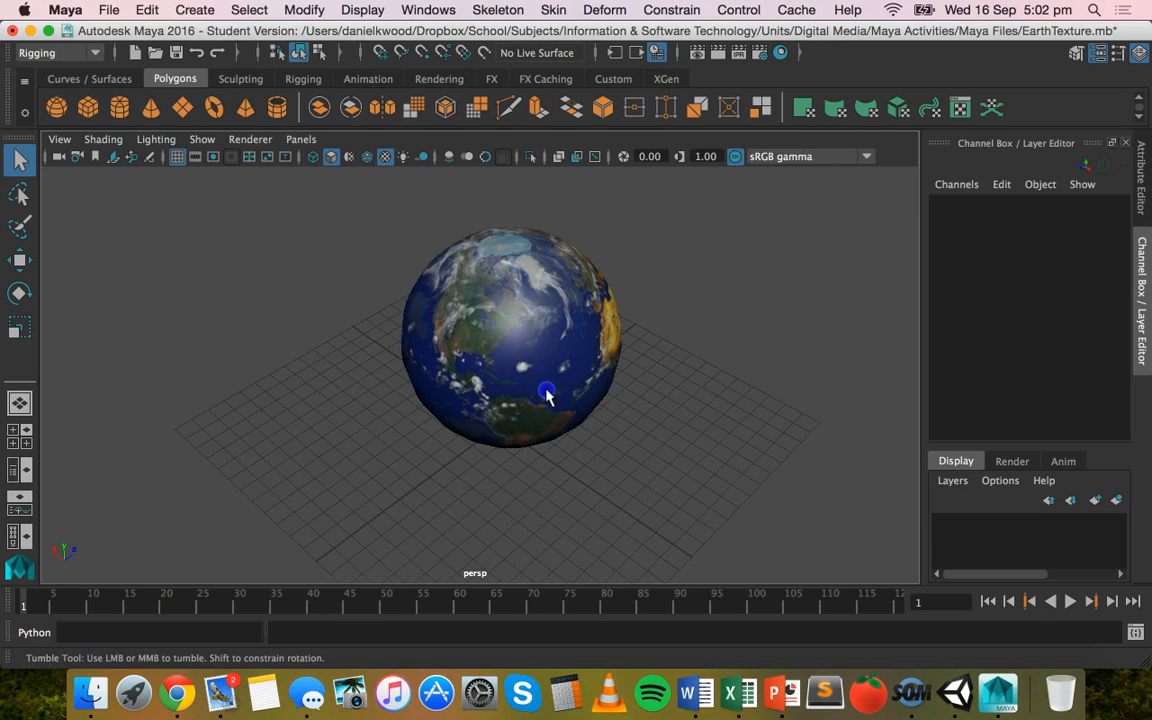
- Orbit around the Earth sphere to inspect Africa and Australia on the texture
{"action": "left_click_drag", "start_coordinate": [548, 396], "coordinate": [520, 380]}
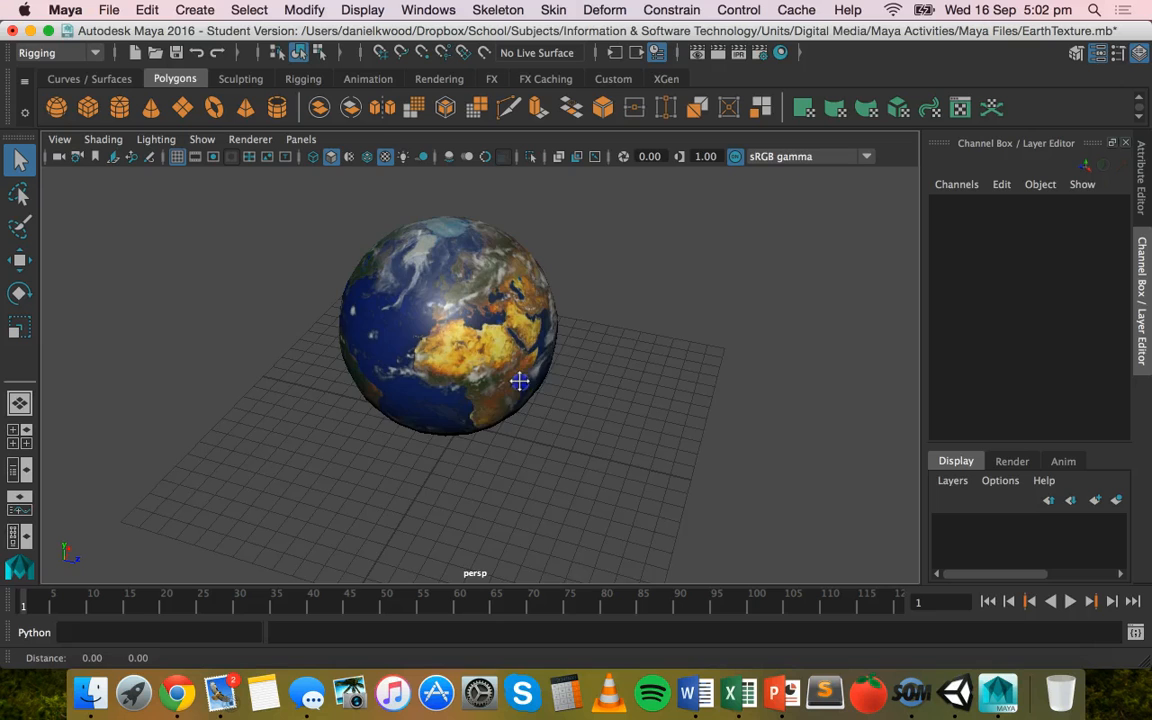
{"action": "left_click_drag", "start_coordinate": [520, 380], "coordinate": [432, 378]}
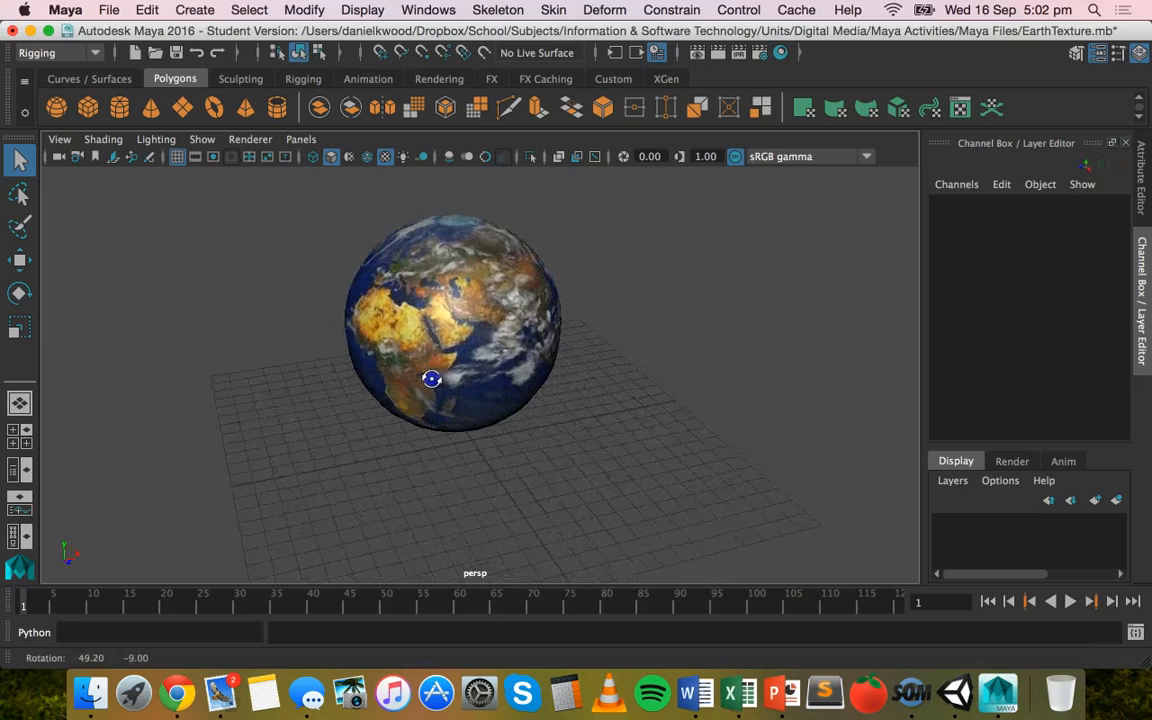
{"action": "left_click_drag", "start_coordinate": [432, 378], "coordinate": [272, 350]}
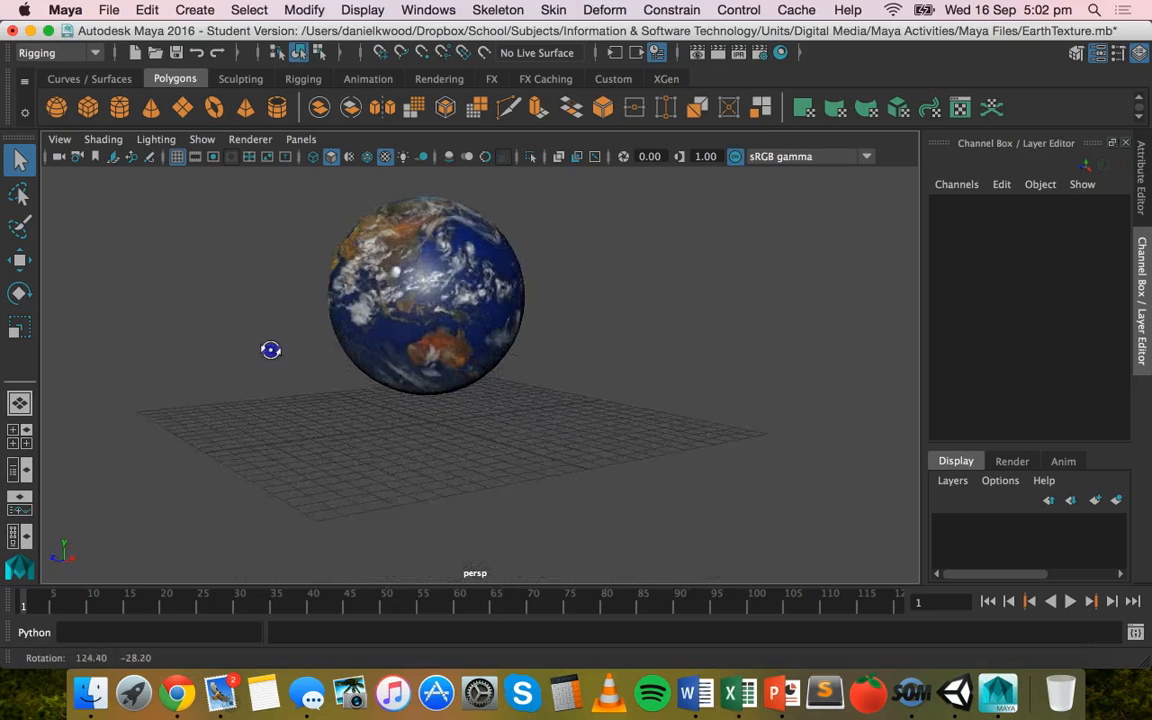
{"action": "left_click_drag", "start_coordinate": [270, 350], "coordinate": [430, 360]}
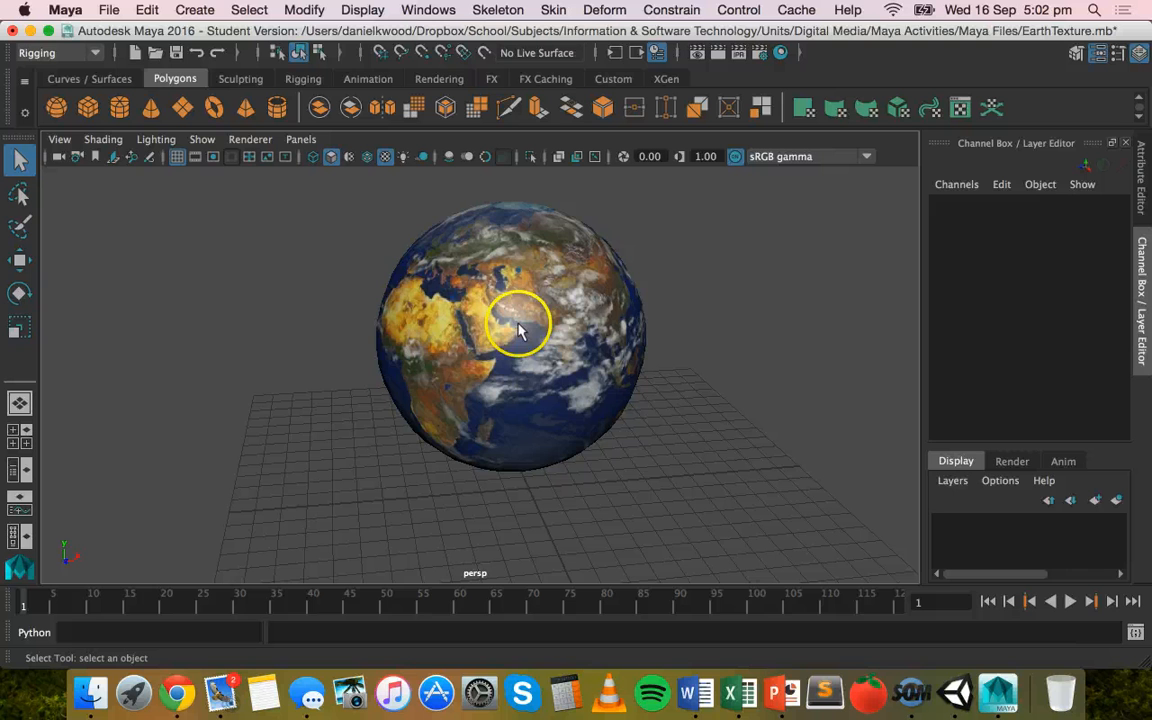
{"action": "left_click_drag", "start_coordinate": [518, 330], "coordinate": [518, 408]}
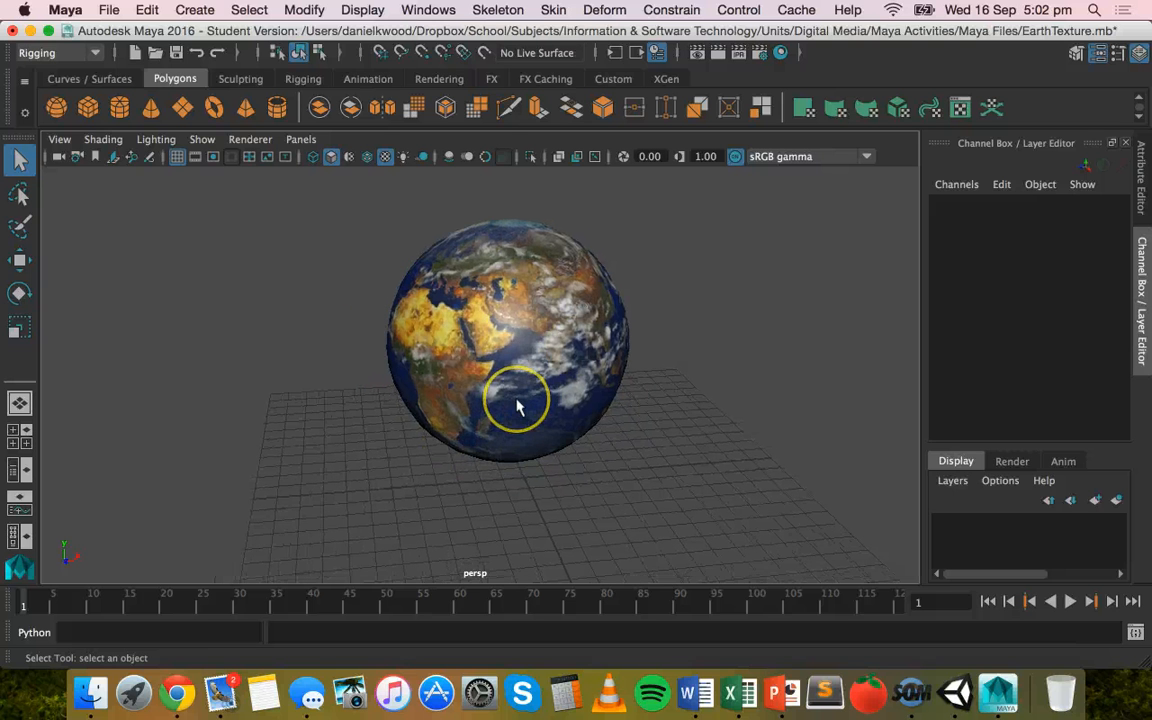
{"action": "left_click_drag", "start_coordinate": [518, 404], "coordinate": [504, 408]}
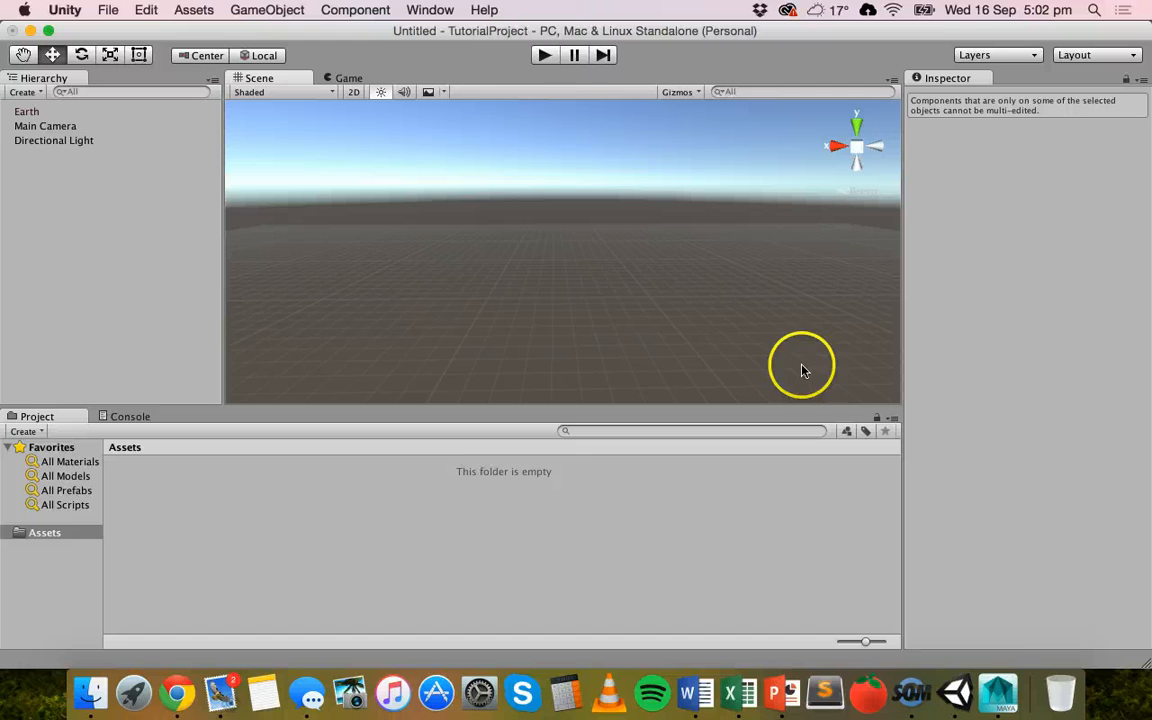
{"action": "mouse_move", "coordinate": [996, 684]}
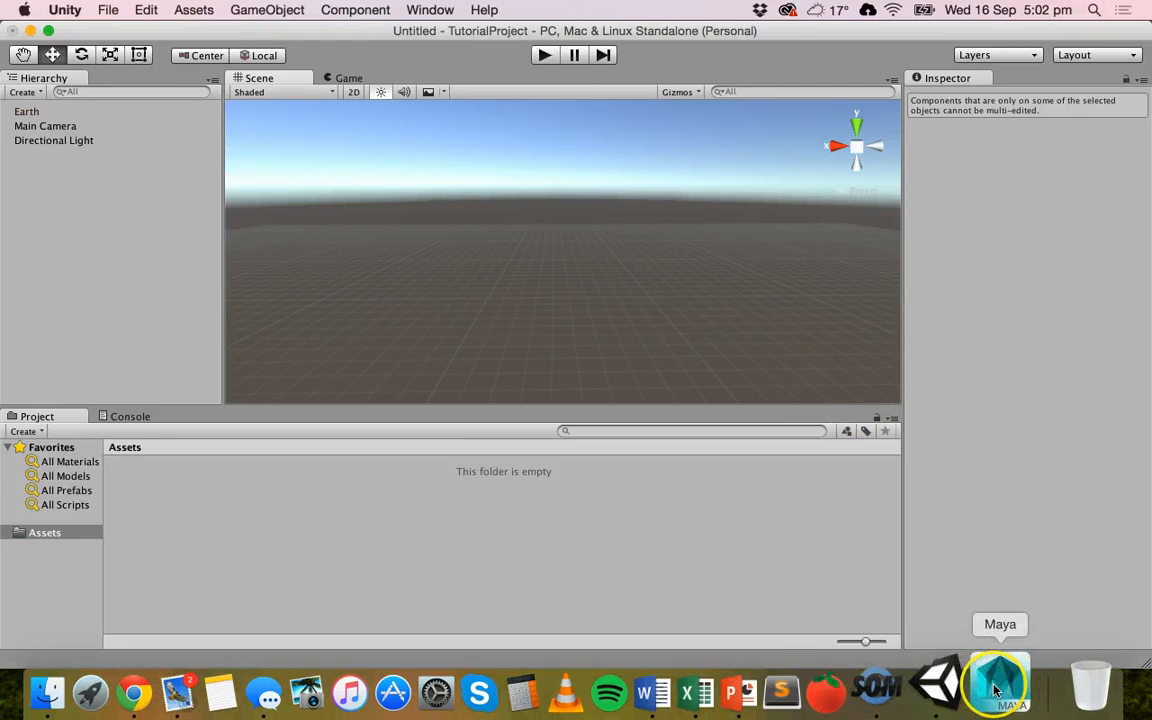
- Return to Maya with the sphere selected and bring up the File menu
{"action": "left_click", "coordinate": [996, 684]}
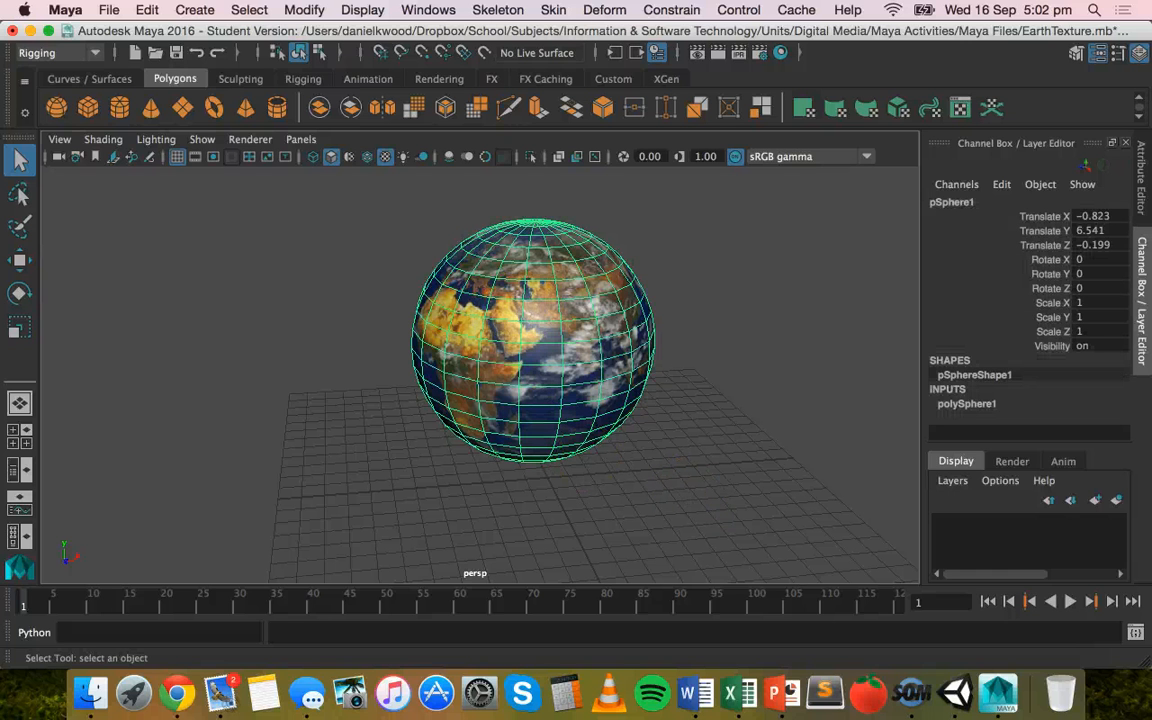
{"action": "left_click", "coordinate": [108, 10]}
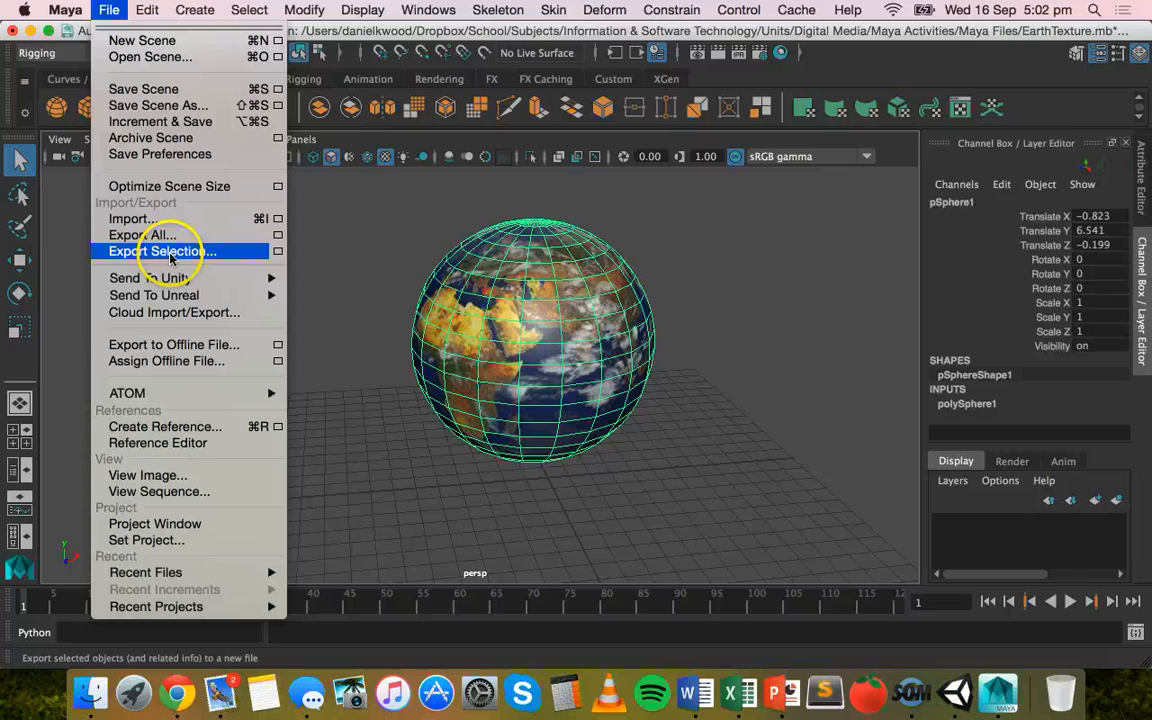
- Start Export Selection to the Desktop as an FBX file named Earth
{"action": "left_click", "coordinate": [160, 252]}
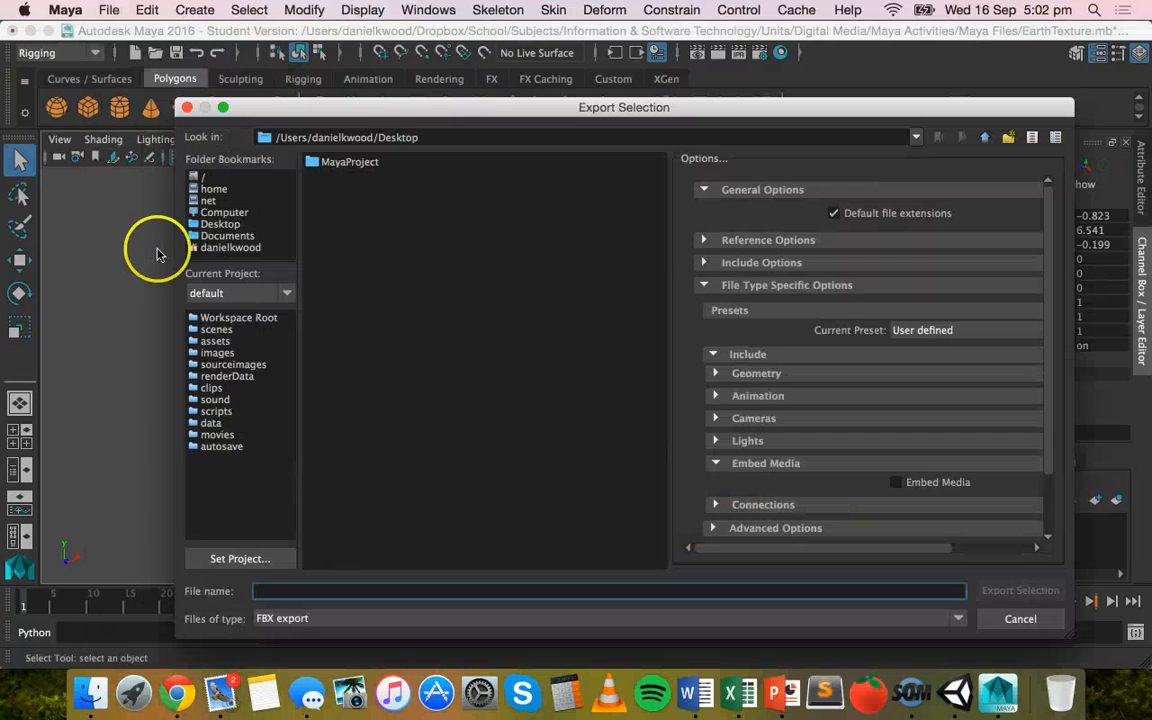
{"action": "mouse_move", "coordinate": [224, 248]}
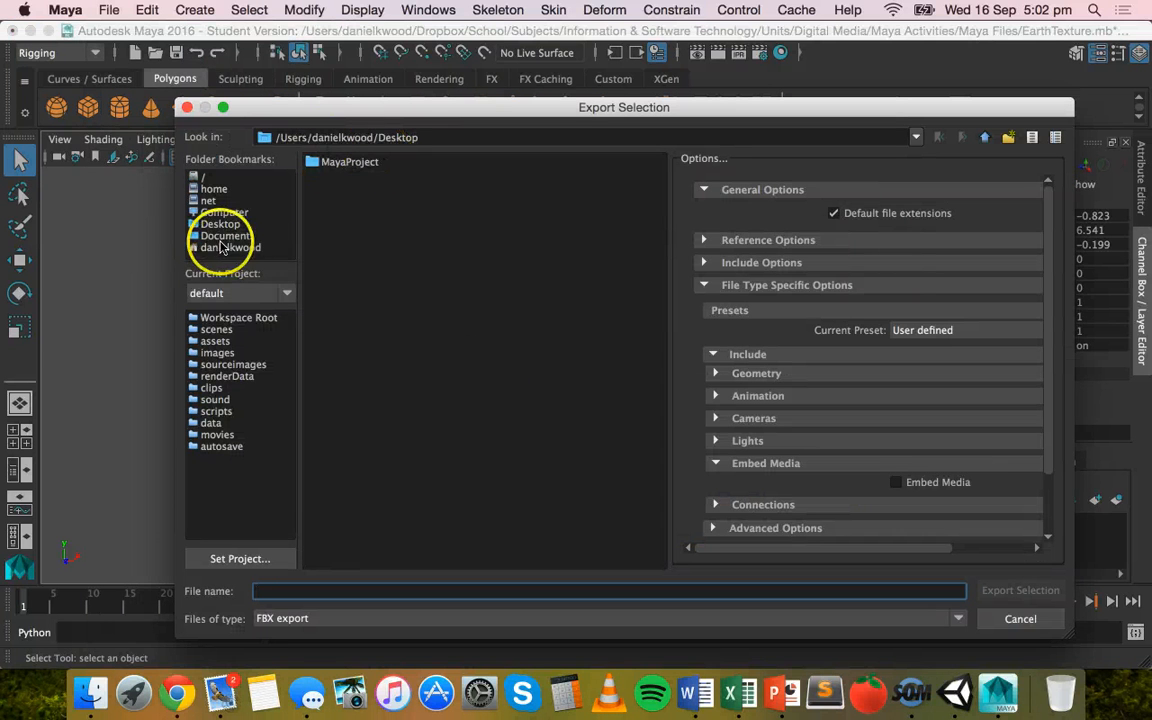
{"action": "left_click", "coordinate": [218, 224]}
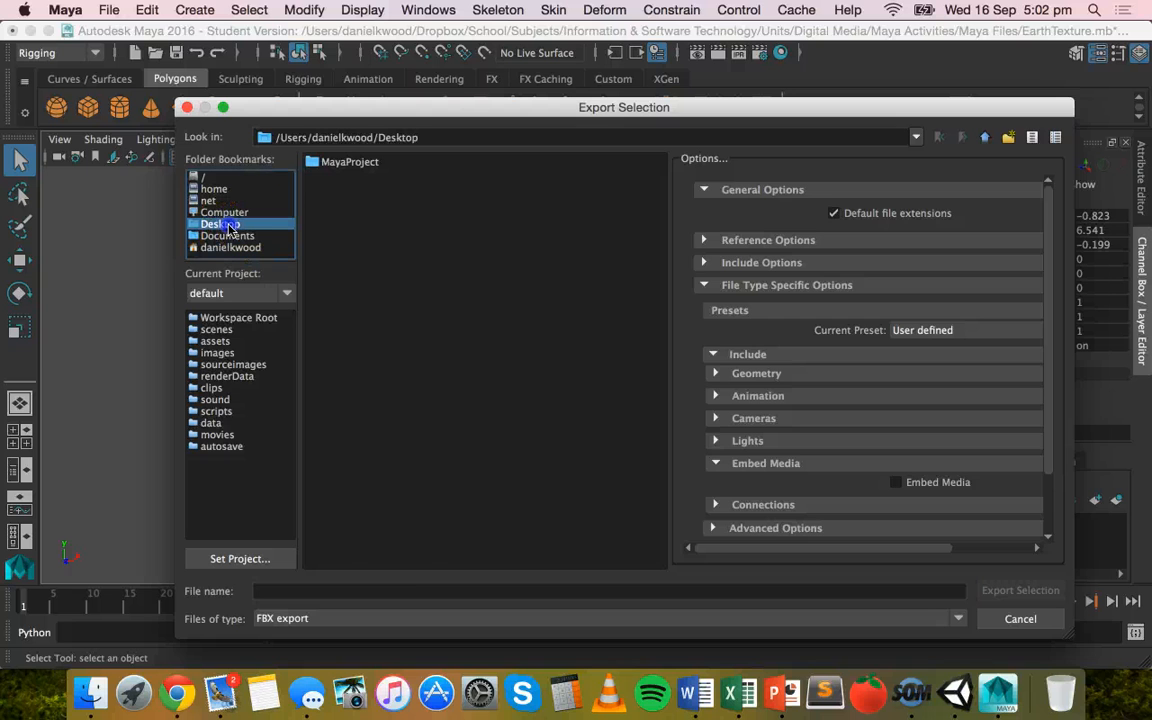
{"action": "left_click", "coordinate": [220, 224]}
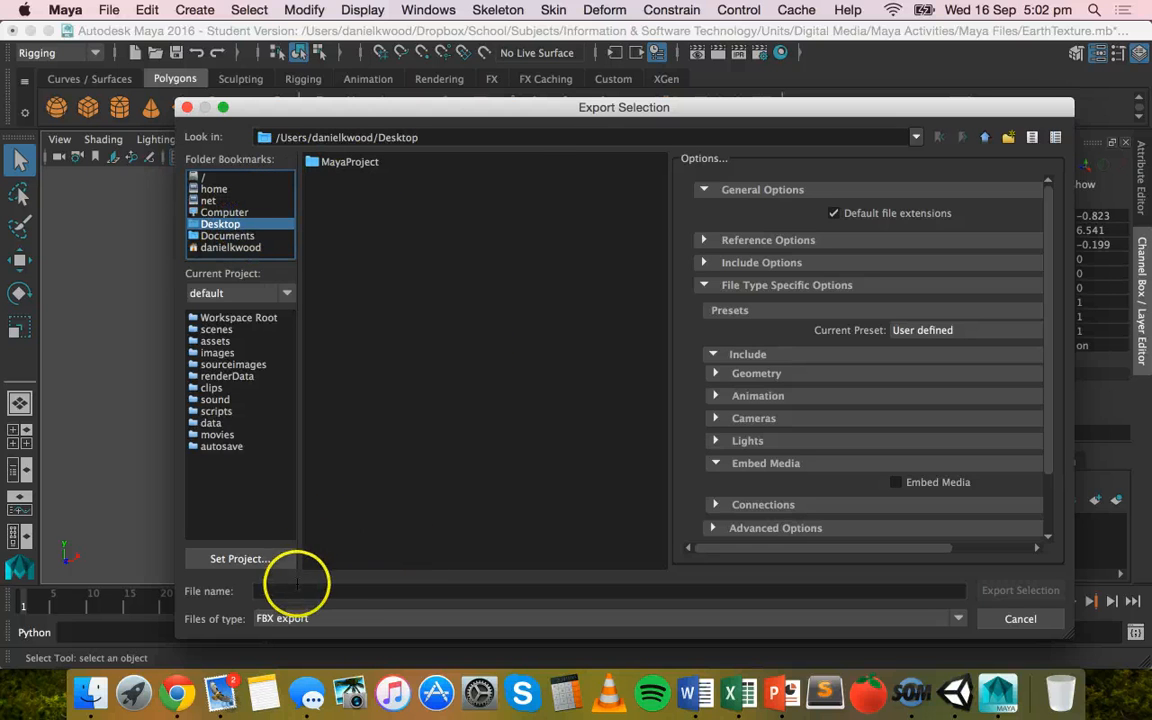
{"action": "type", "text": "E"}
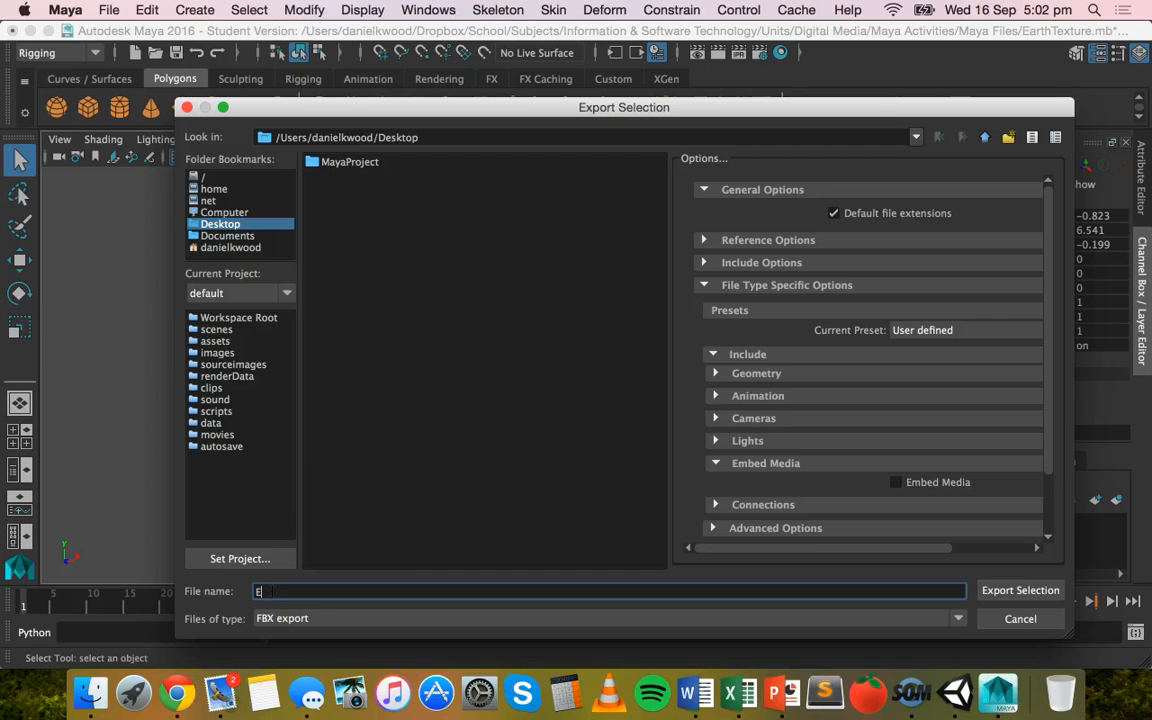
{"action": "type", "text": "arth"}
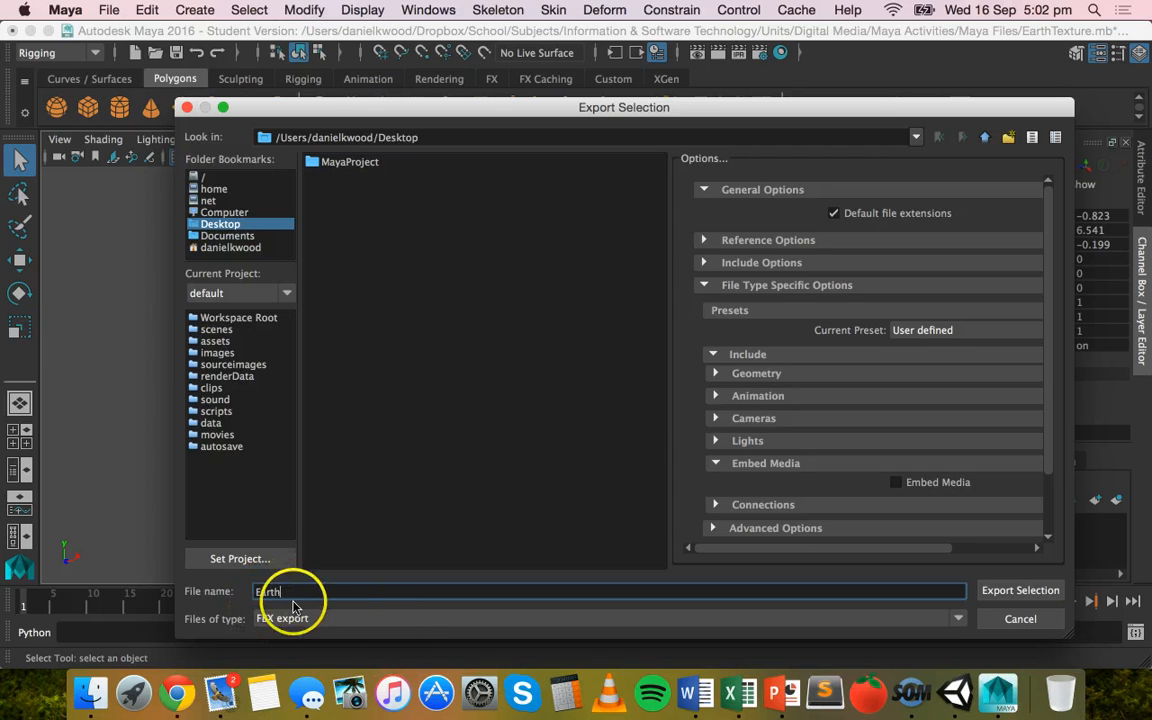
{"action": "mouse_move", "coordinate": [192, 628]}
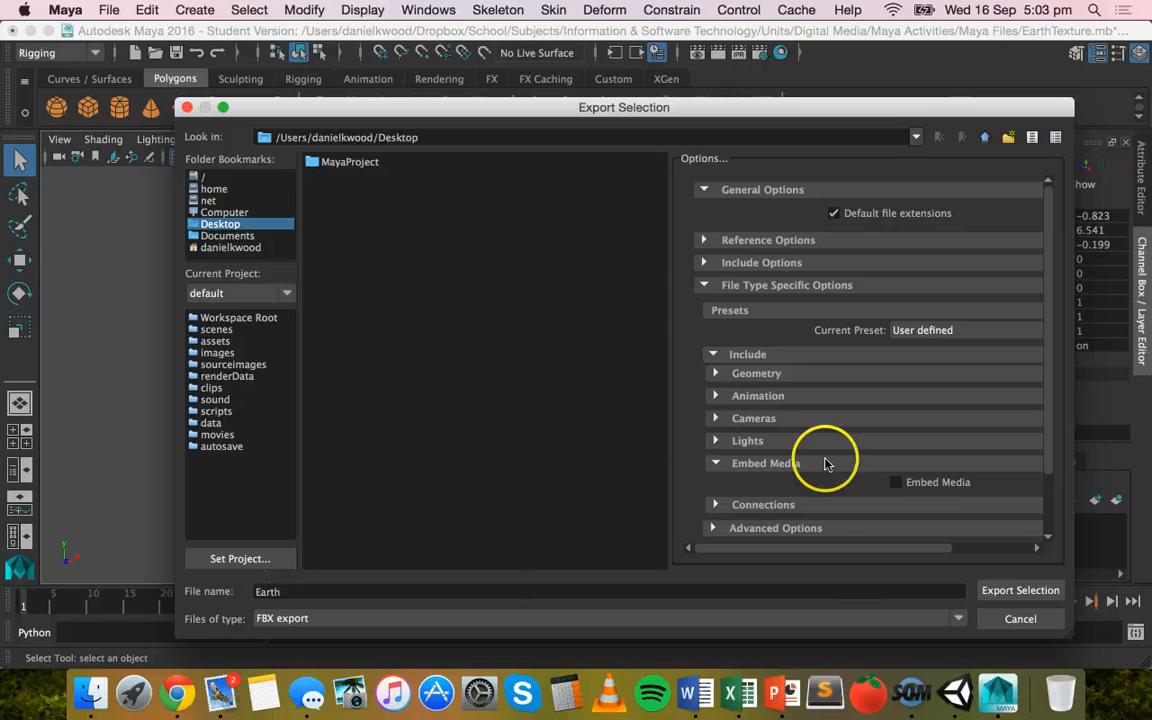
{"action": "mouse_move", "coordinate": [948, 462]}
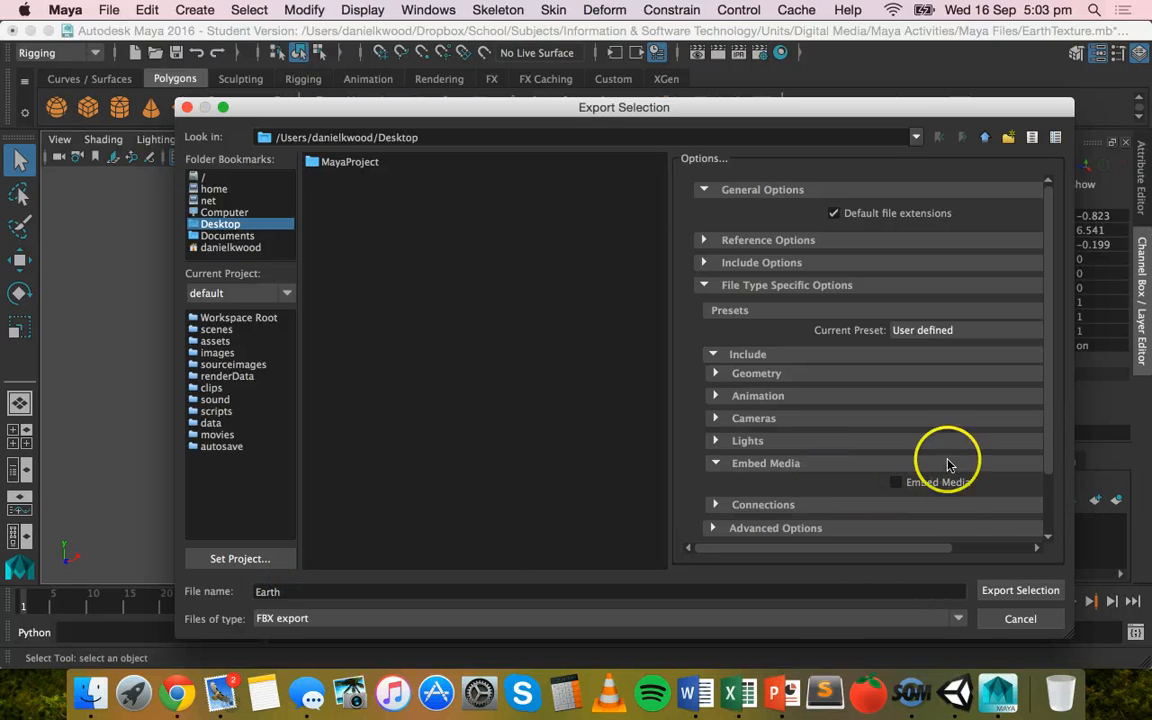
{"action": "mouse_move", "coordinate": [1052, 198]}
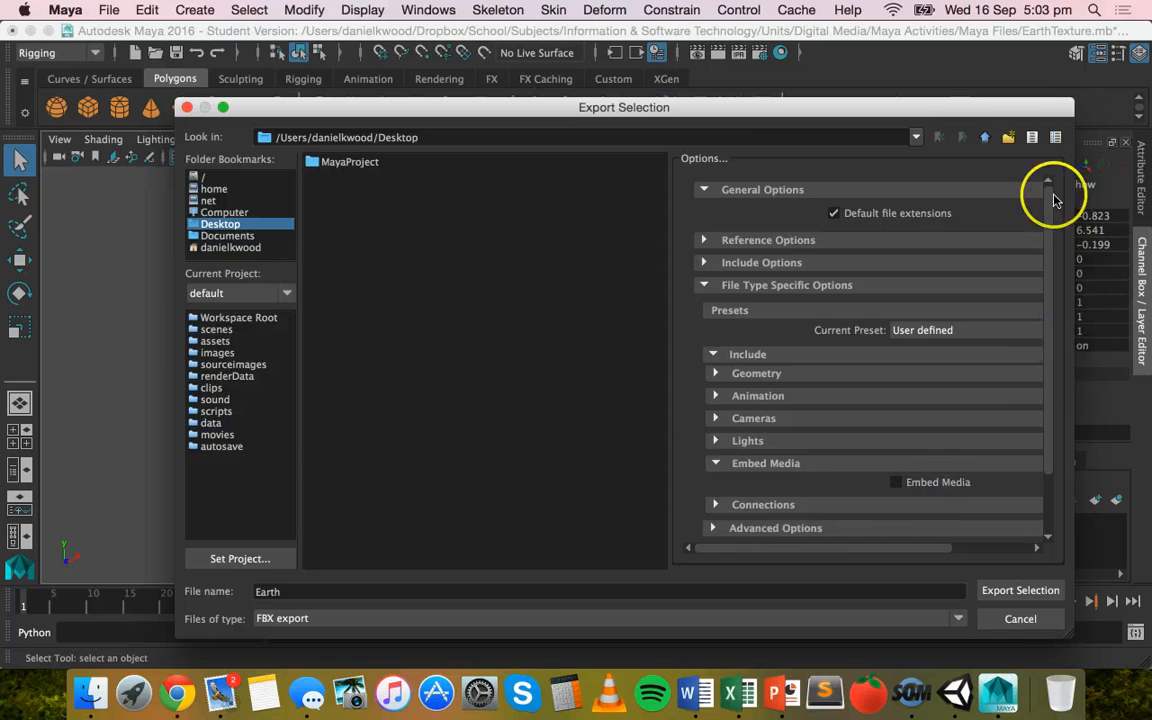
- Enable Embed Media in the FBX file type specific options
{"action": "scroll", "scroll_direction": "down", "scroll_amount": 3}
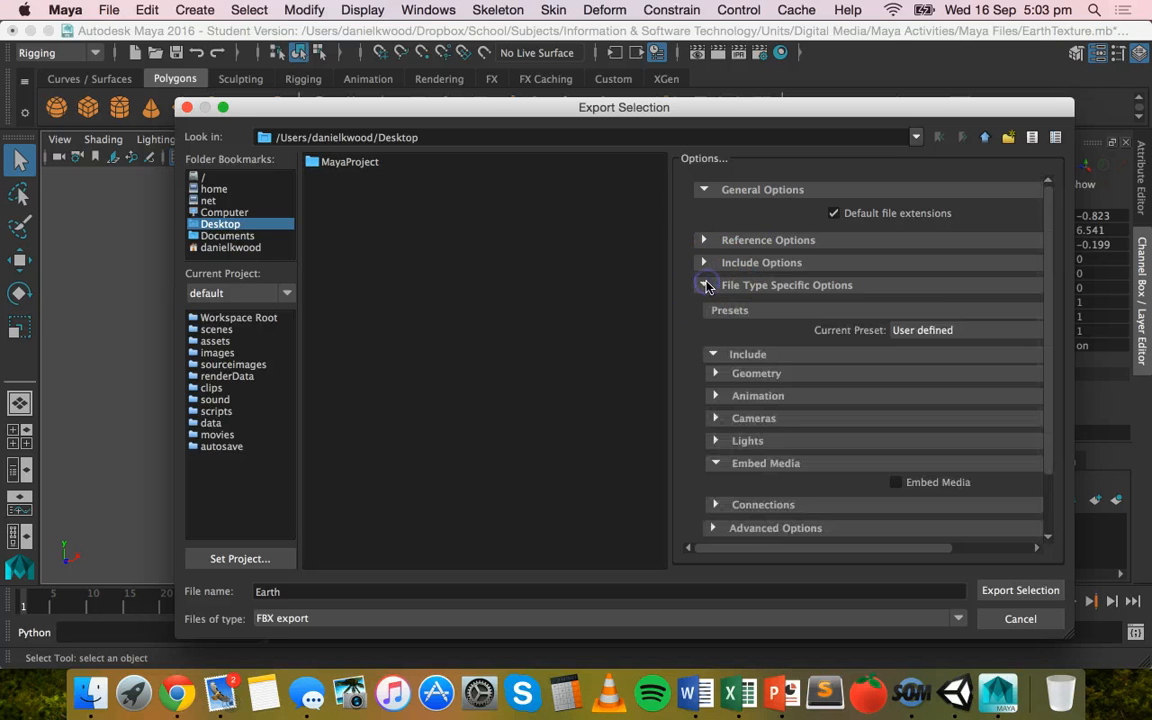
{"action": "left_click", "coordinate": [704, 188]}
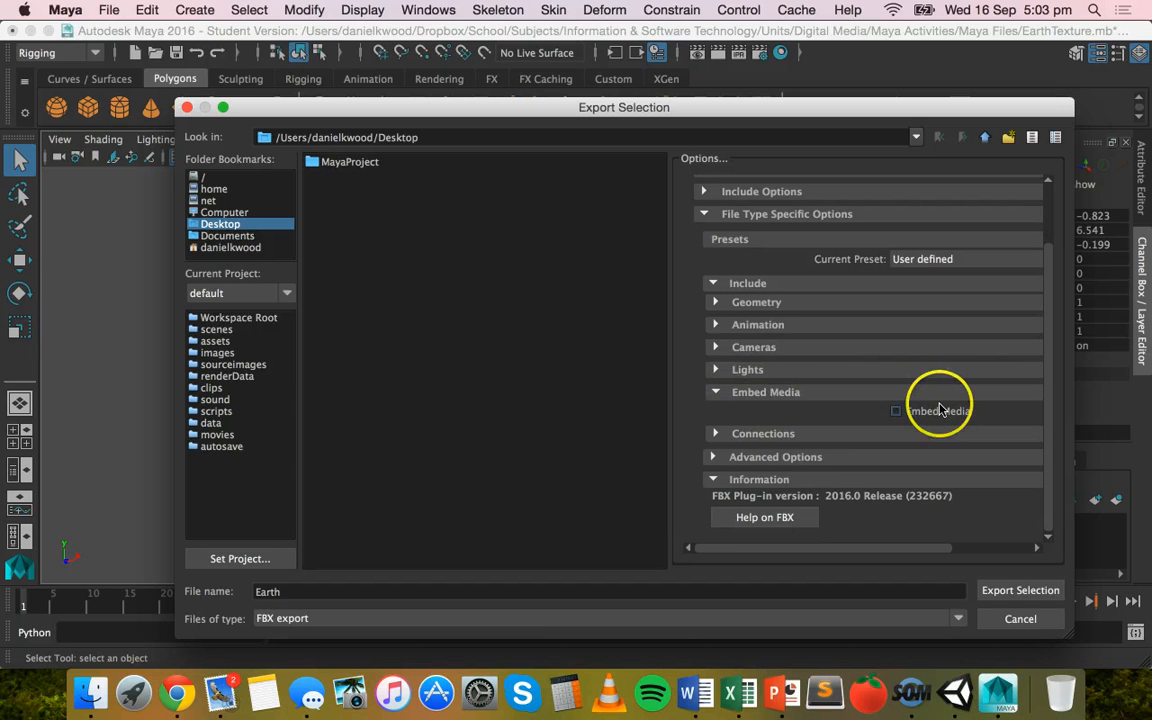
{"action": "left_click", "coordinate": [896, 410]}
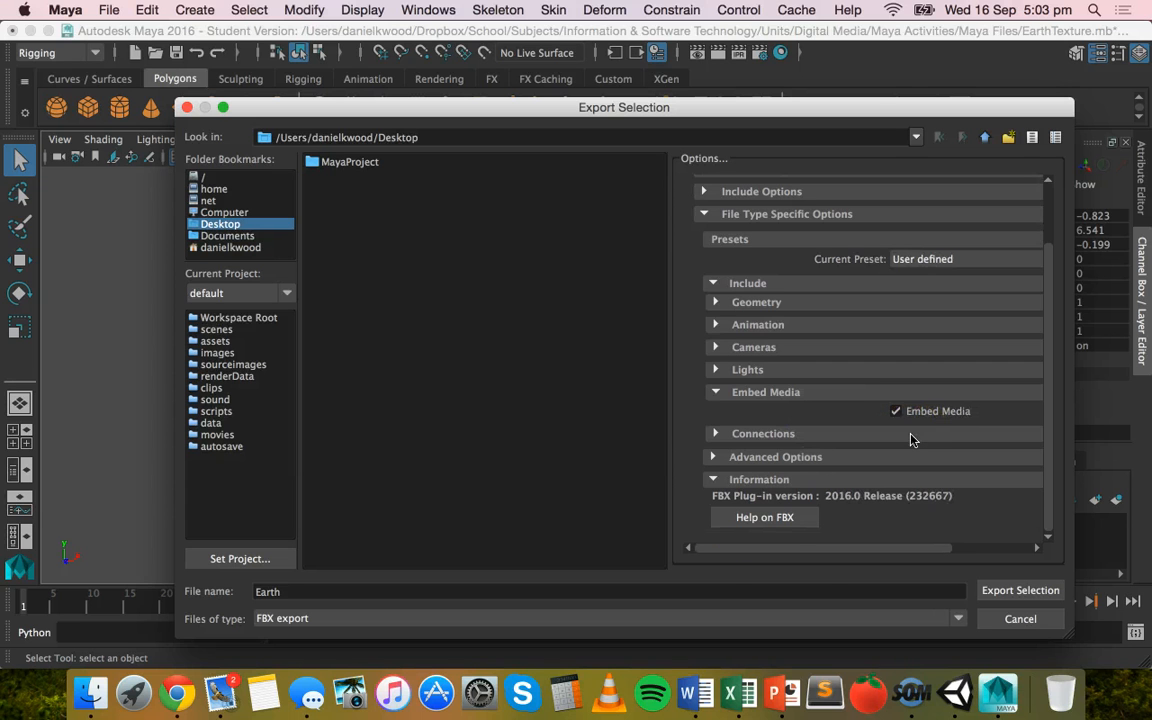
{"action": "mouse_move", "coordinate": [770, 530]}
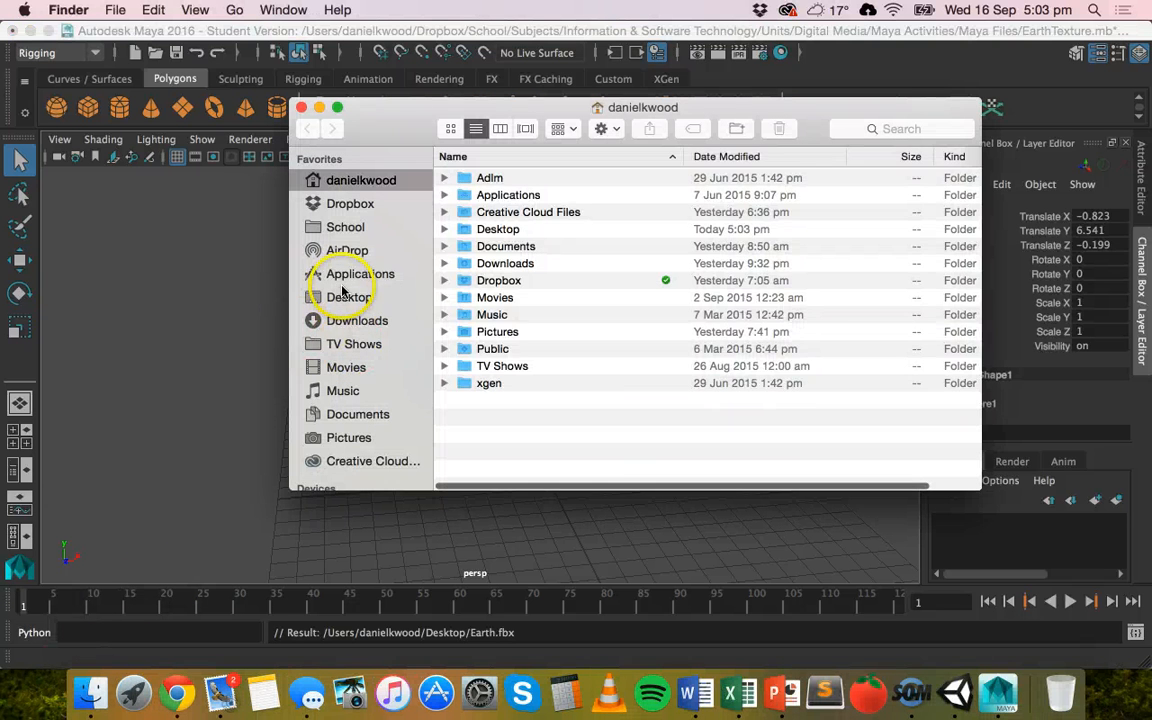
- Locate the exported Earth.fbx in the Desktop folder in Finder
{"action": "left_click", "coordinate": [348, 296]}
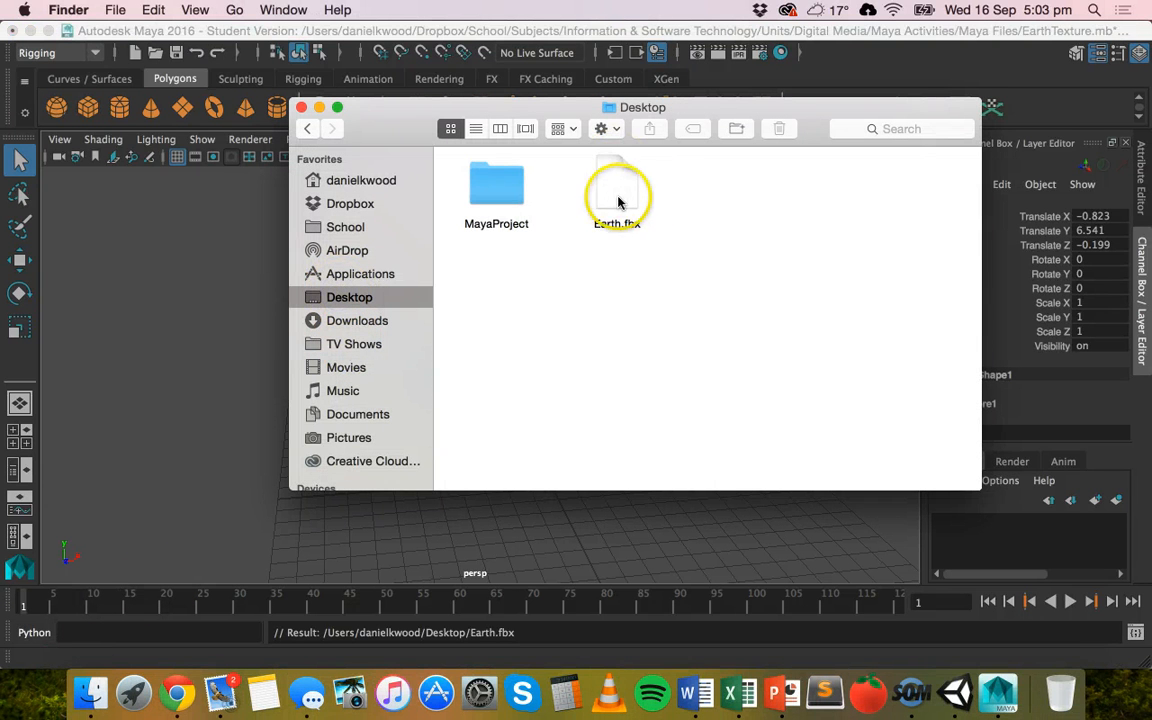
{"action": "left_click", "coordinate": [616, 184]}
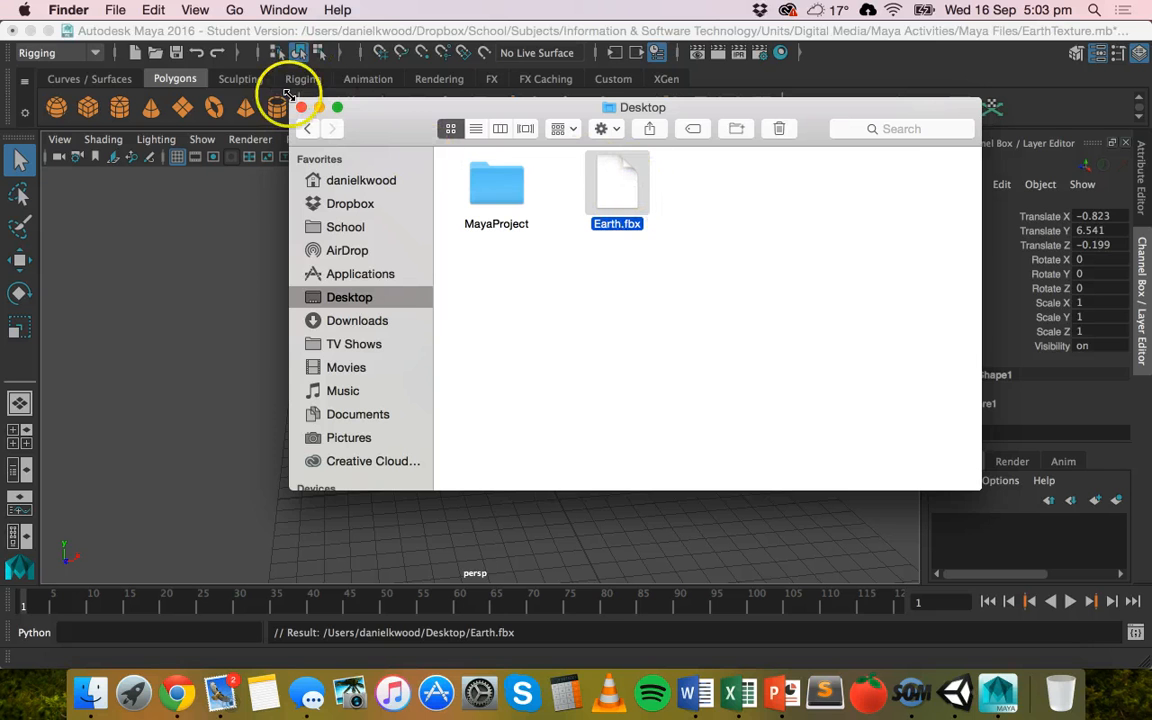
{"action": "mouse_move", "coordinate": [236, 200]}
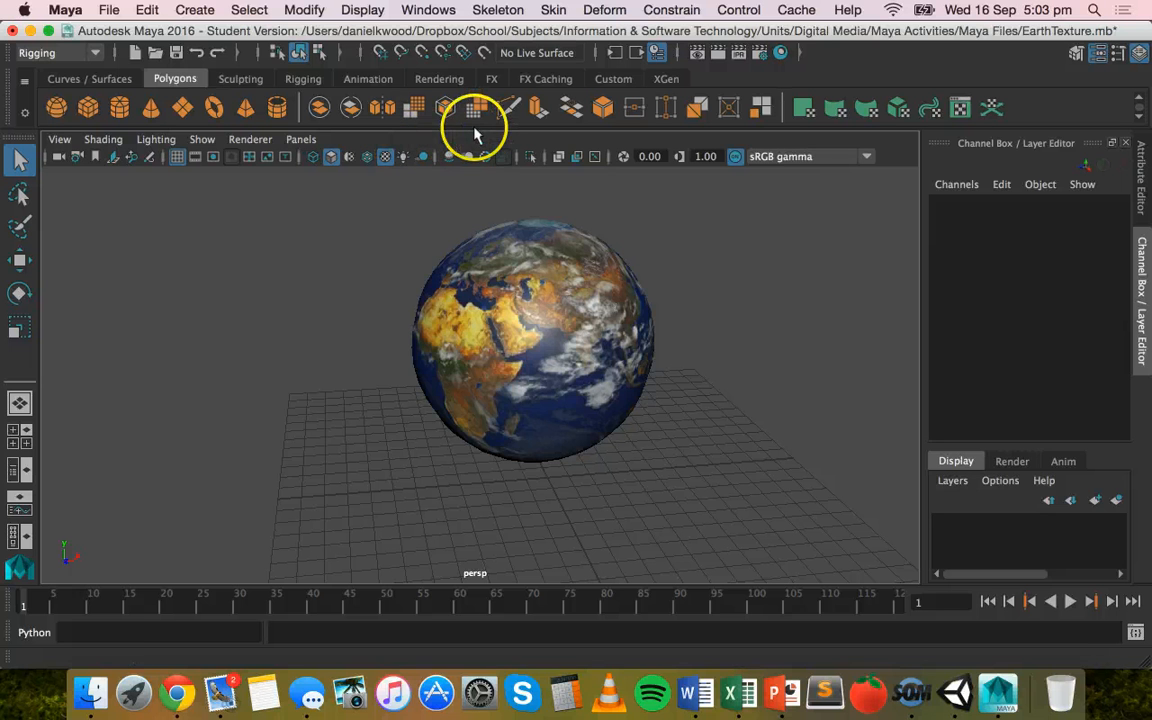
- Bring up Maya's Windows menu listing the settings and preferences editors
{"action": "left_click", "coordinate": [428, 10]}
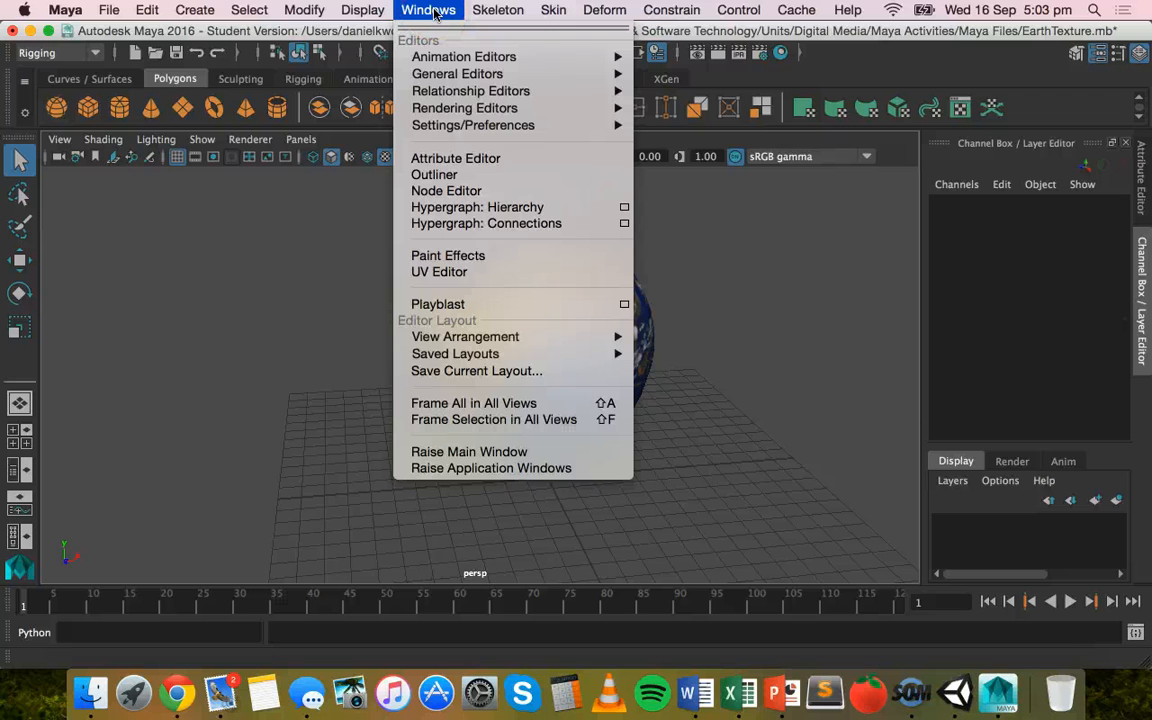
{"action": "mouse_move", "coordinate": [472, 124]}
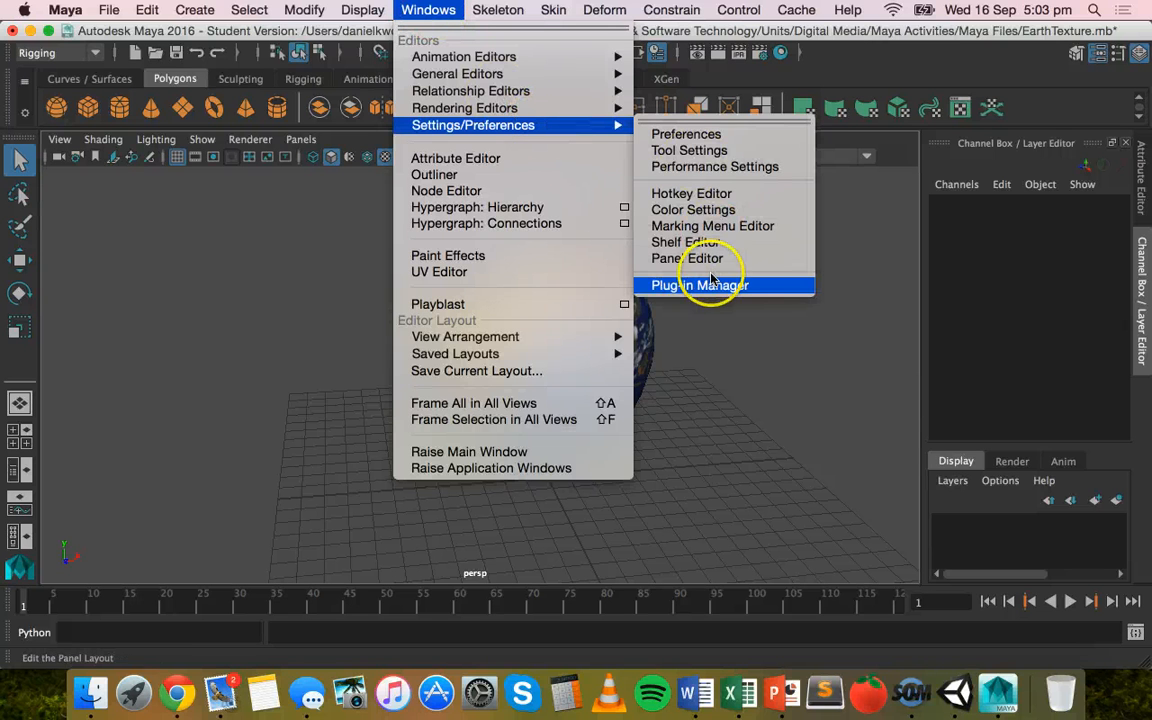
- Confirm in the Plug-in Manager that fbxmaya.bundle is loaded and set to auto load
{"action": "left_click", "coordinate": [700, 284]}
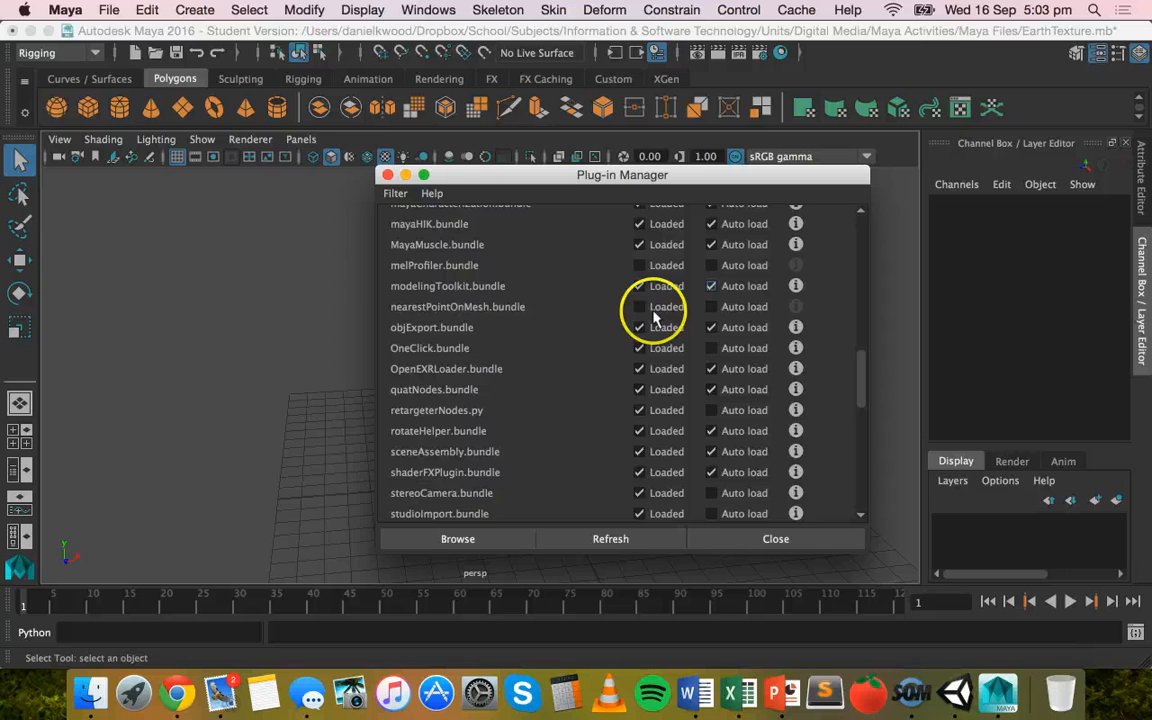
{"action": "scroll", "scroll_direction": "down", "scroll_amount": 3}
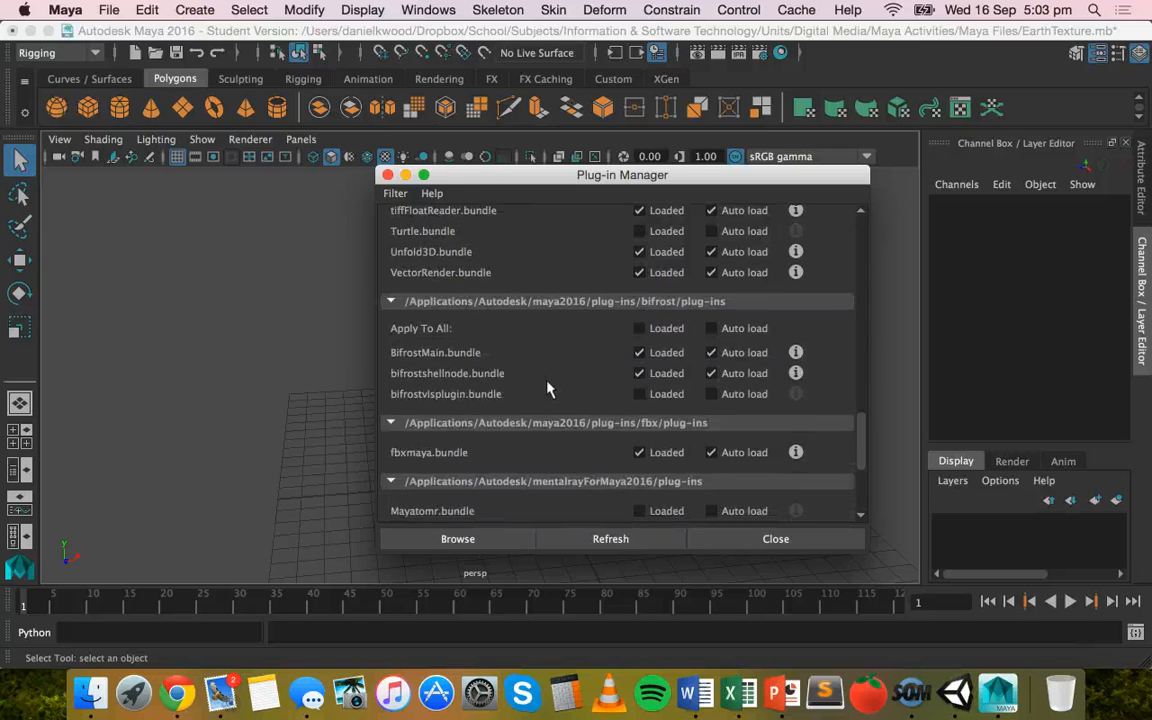
{"action": "scroll", "scroll_direction": "down", "scroll_amount": 3}
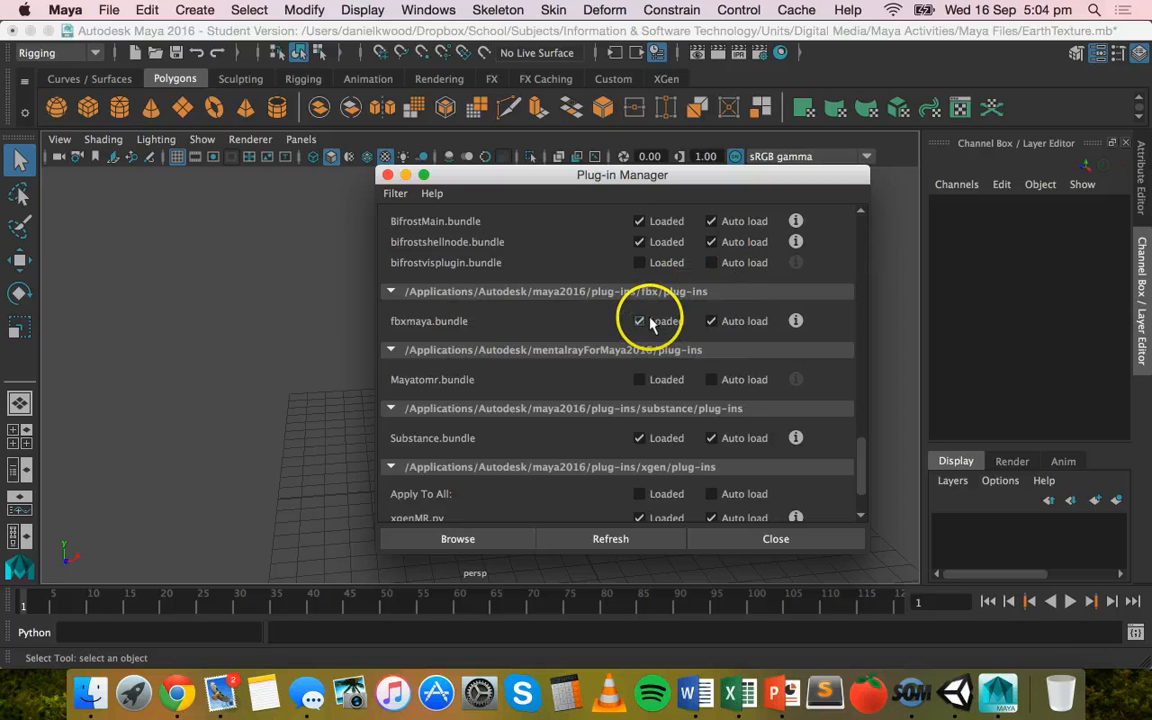
{"action": "mouse_move", "coordinate": [710, 320]}
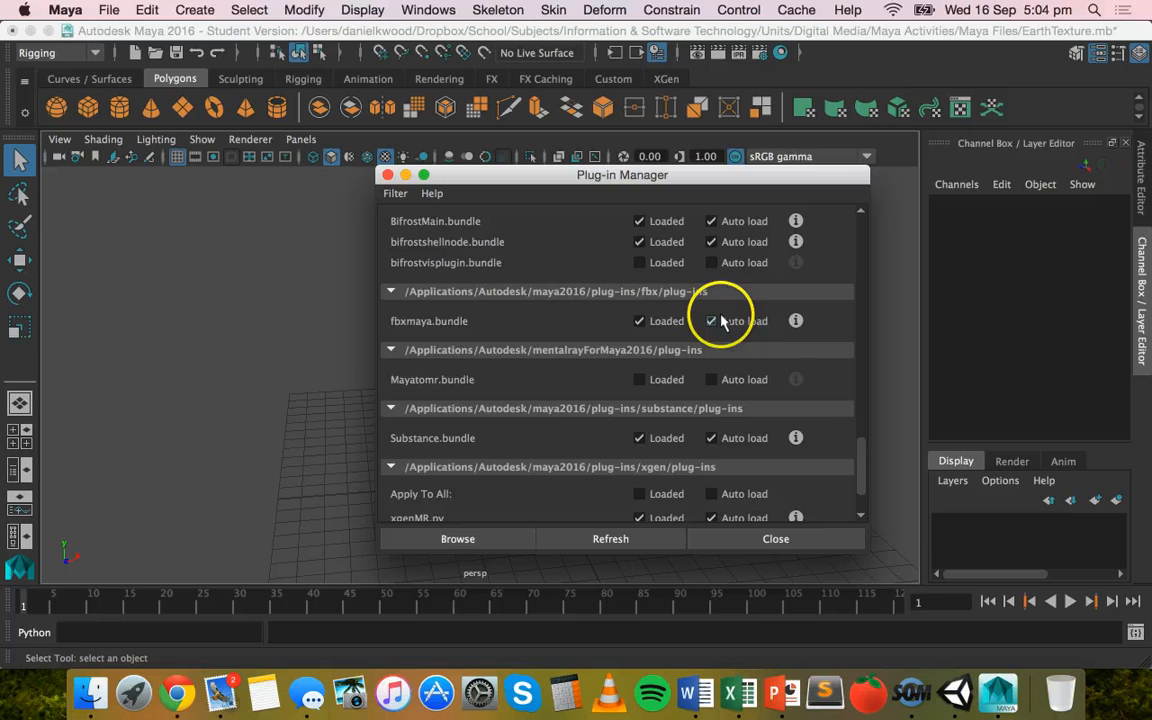
{"action": "mouse_move", "coordinate": [748, 320]}
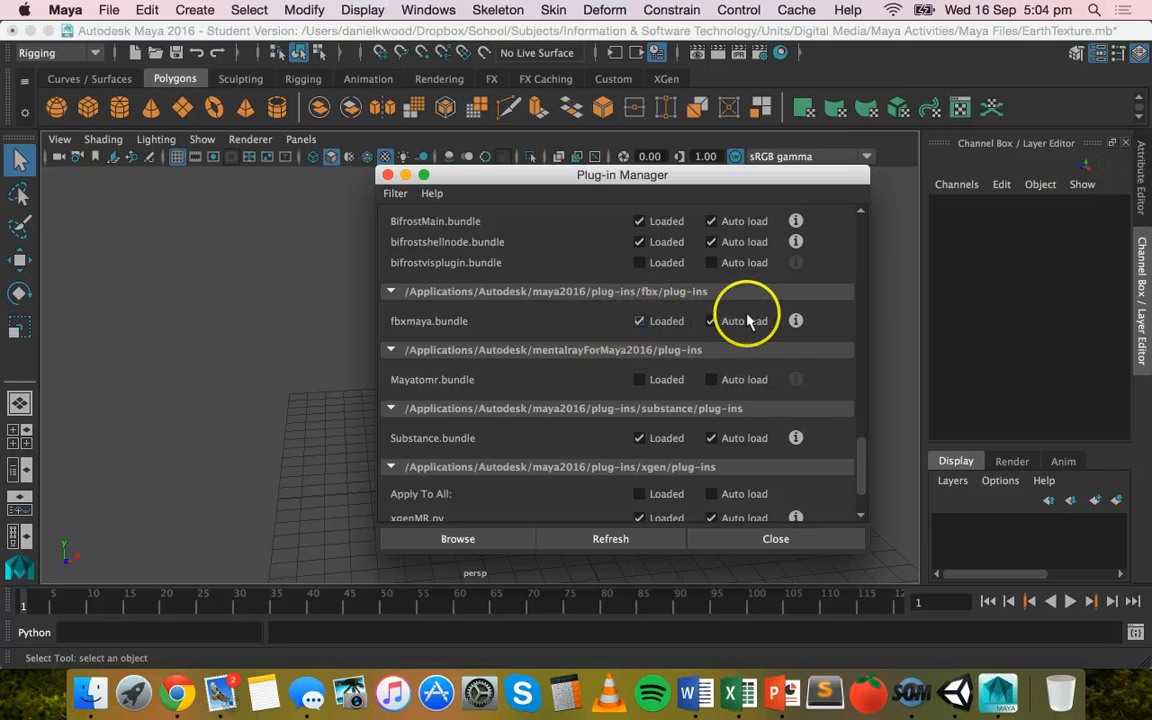
{"action": "scroll", "scroll_direction": "down", "scroll_amount": 3}
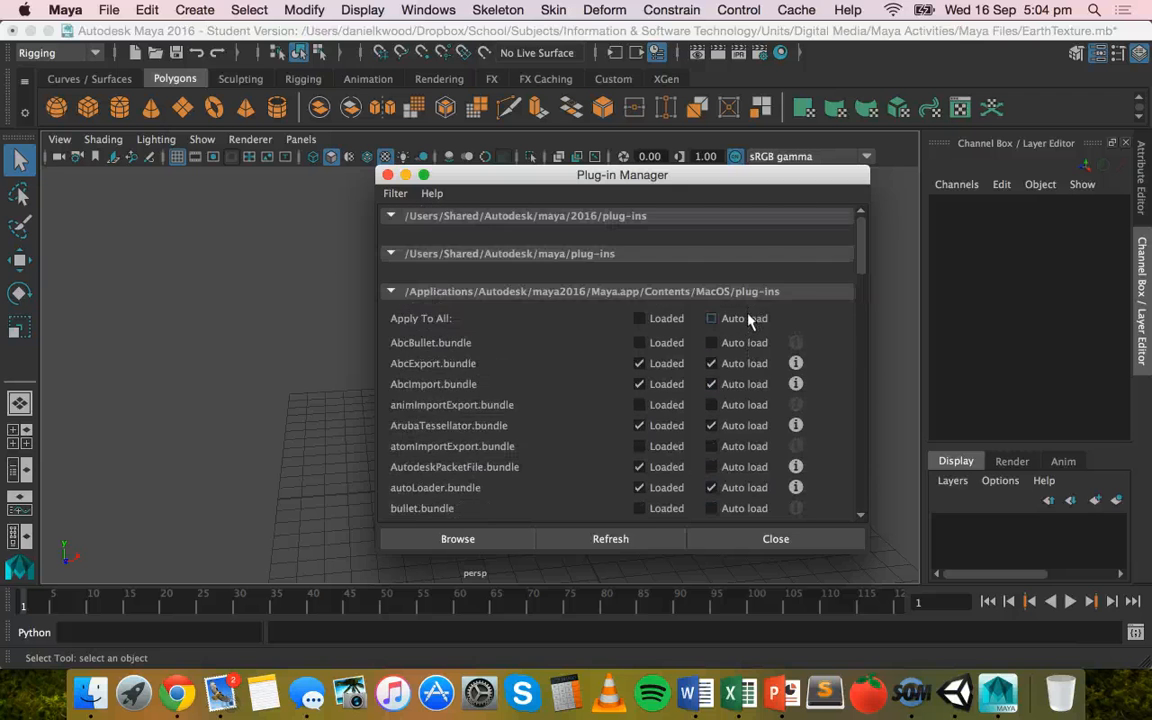
{"action": "scroll", "scroll_direction": "down", "scroll_amount": 3}
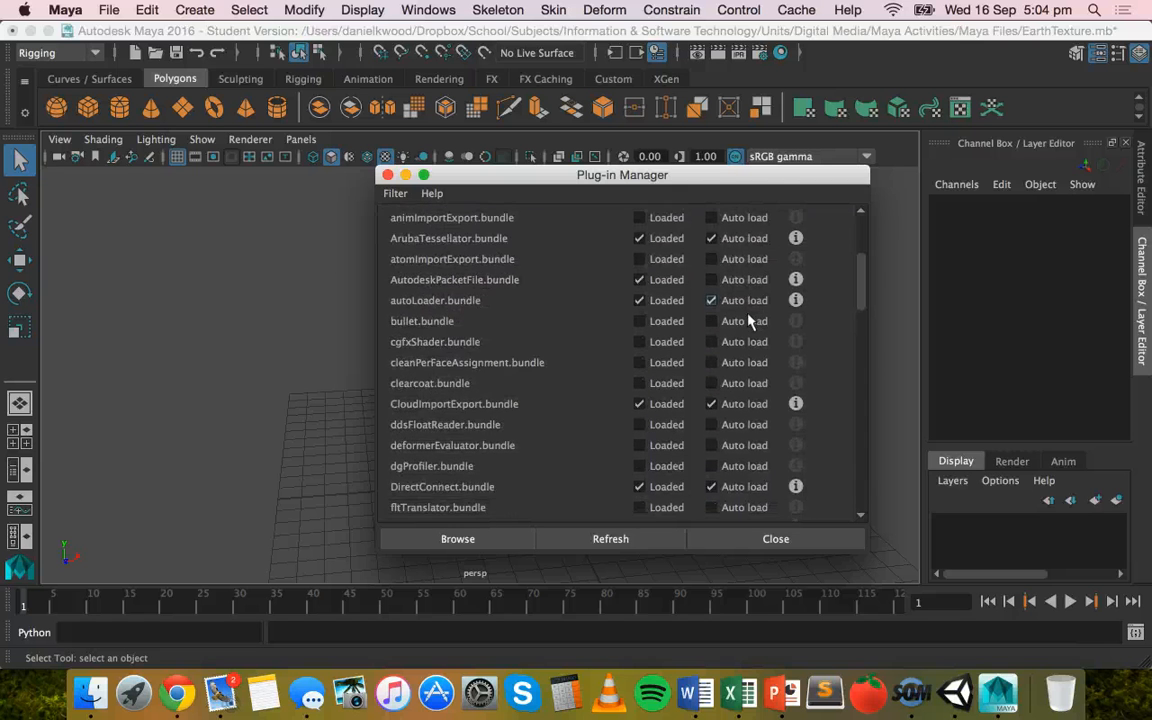
{"action": "scroll", "scroll_direction": "down", "scroll_amount": 3}
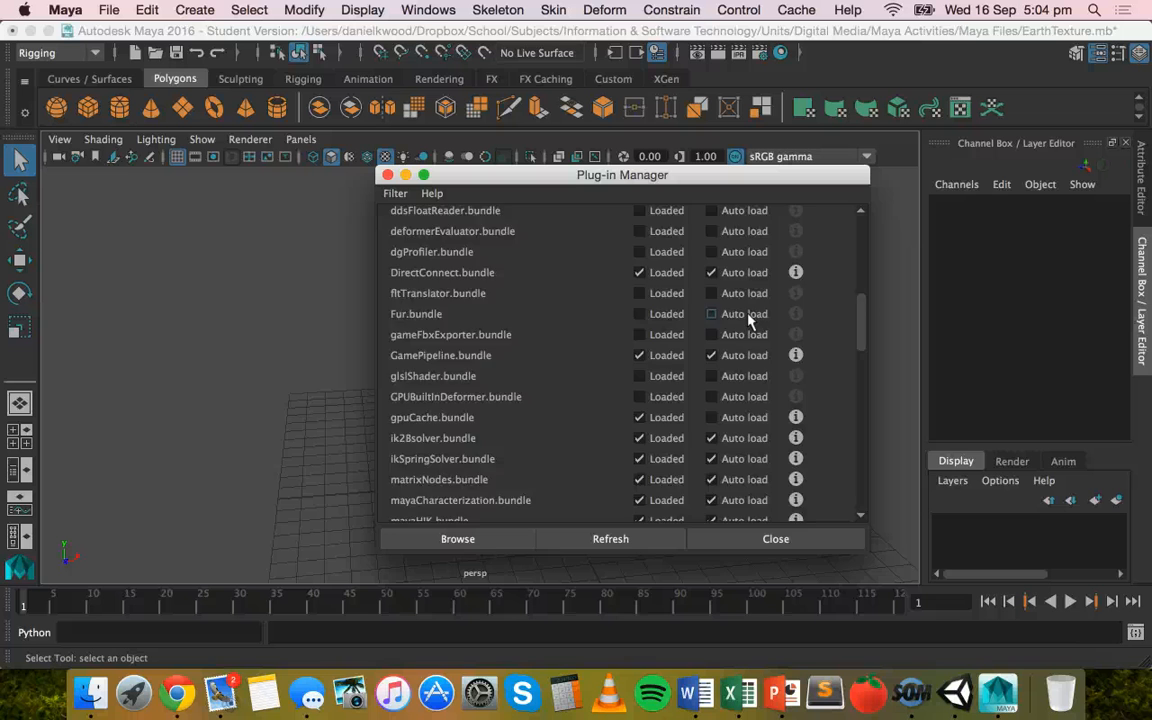
{"action": "scroll", "scroll_direction": "down", "scroll_amount": 3}
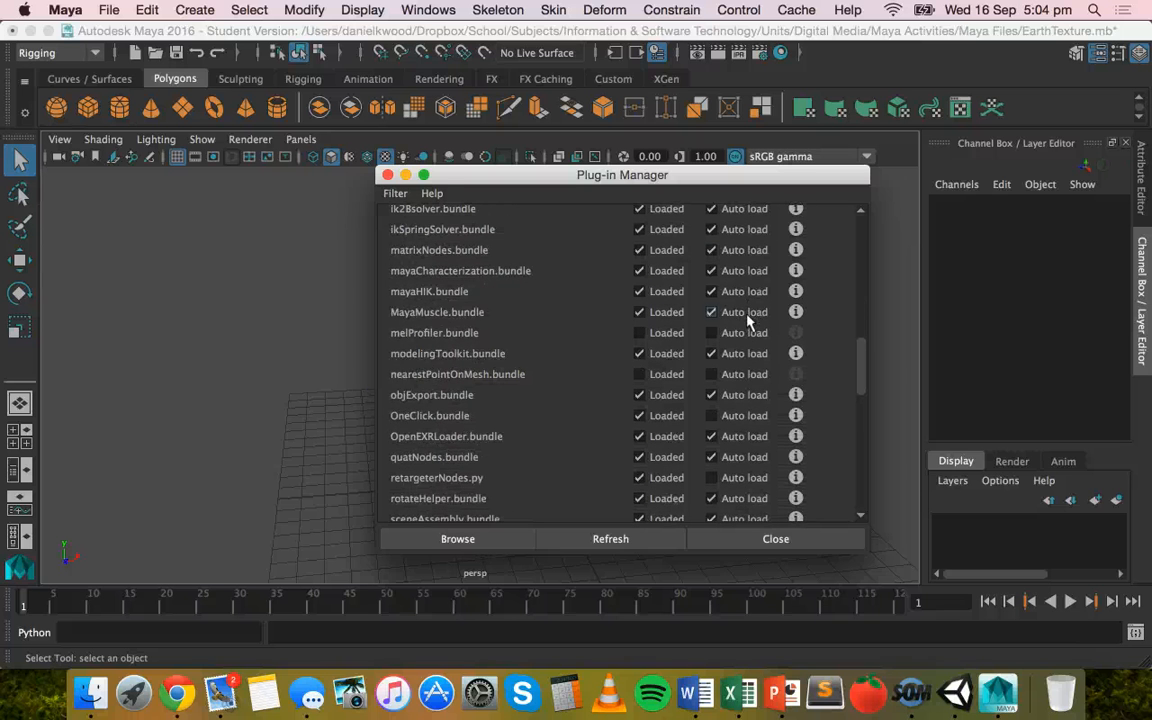
{"action": "mouse_move", "coordinate": [576, 400]}
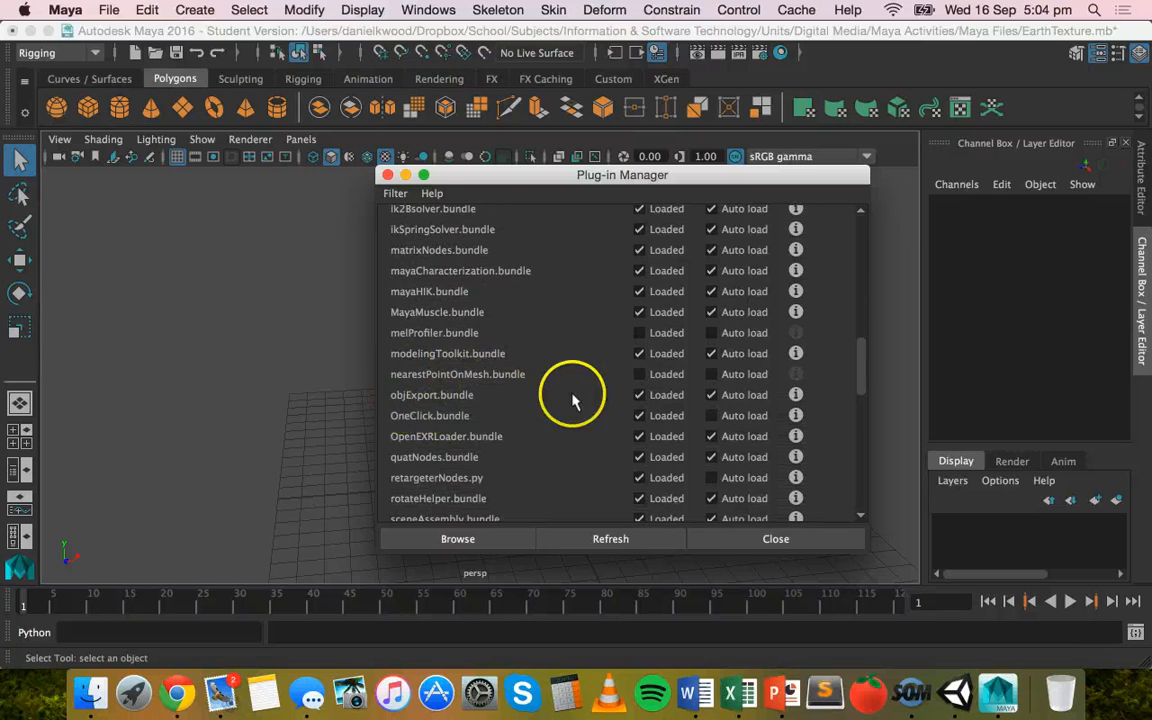
{"action": "mouse_move", "coordinate": [444, 396]}
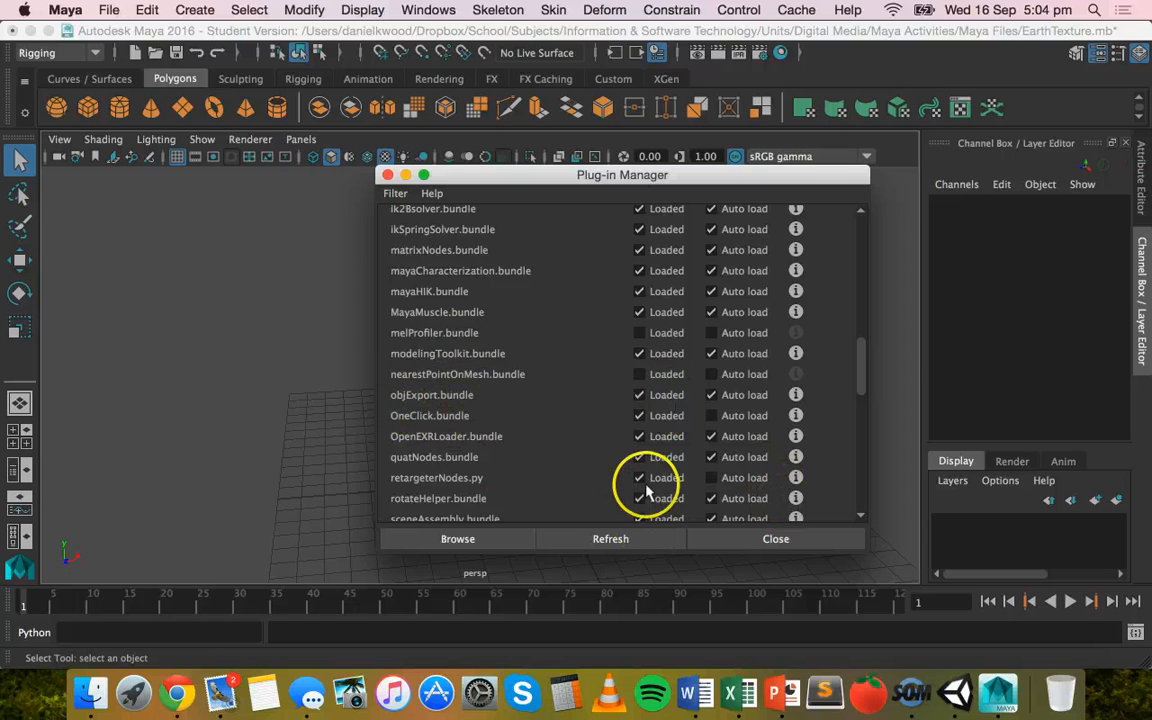
{"action": "scroll", "scroll_direction": "down", "scroll_amount": 3}
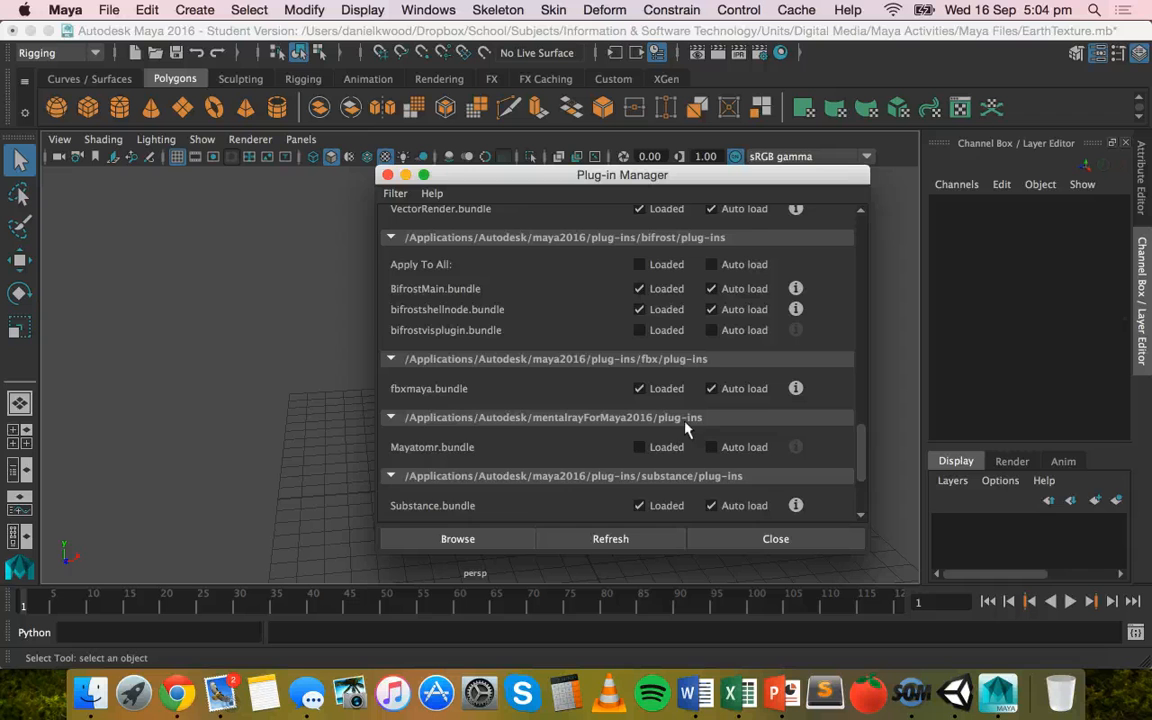
{"action": "scroll", "scroll_direction": "down", "scroll_amount": 3}
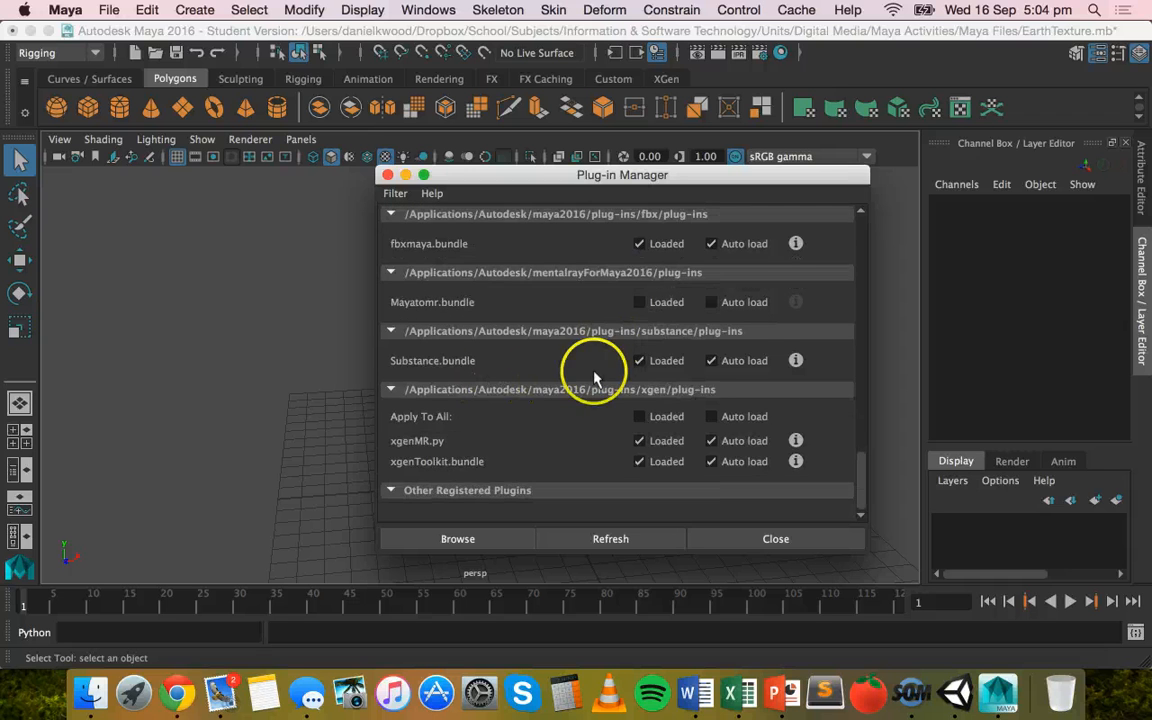
{"action": "scroll", "scroll_direction": "up", "scroll_amount": 3}
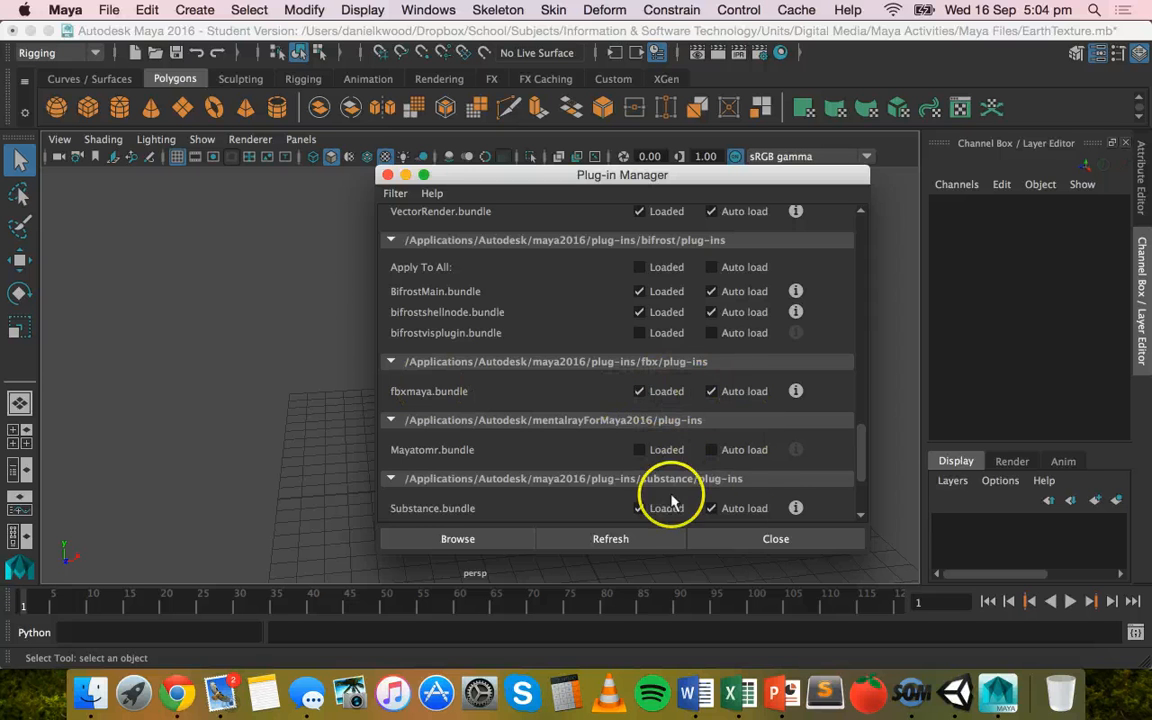
{"action": "left_click", "coordinate": [776, 538]}
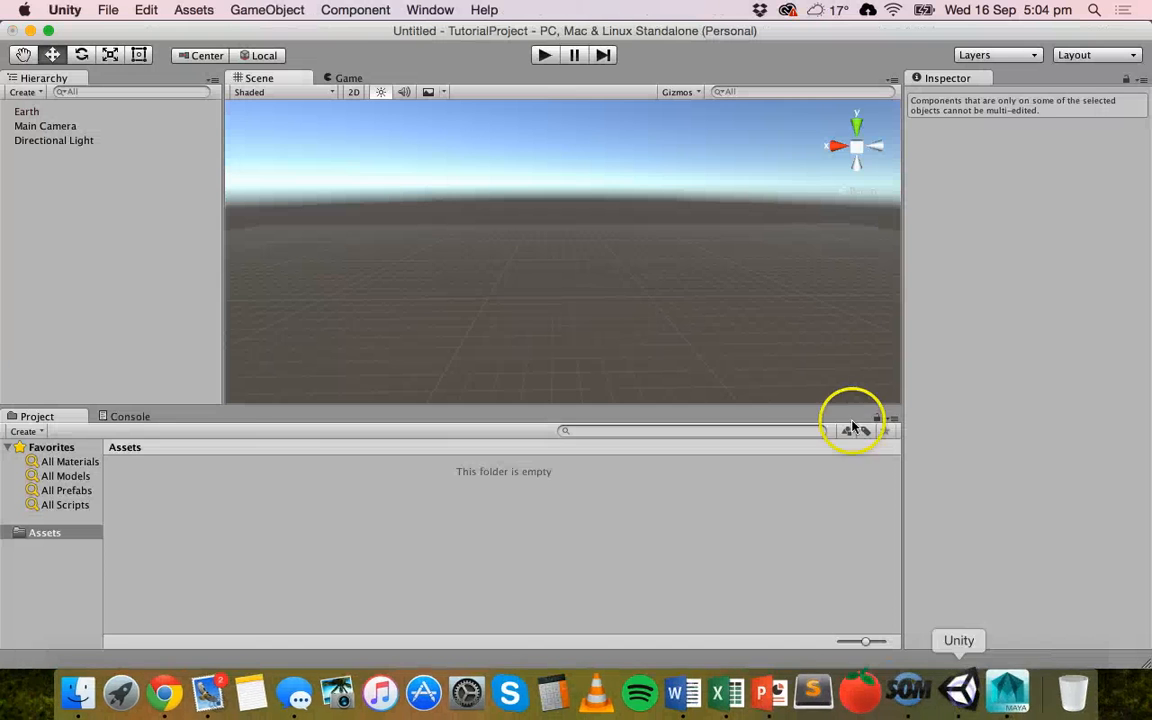
{"action": "mouse_move", "coordinate": [360, 410]}
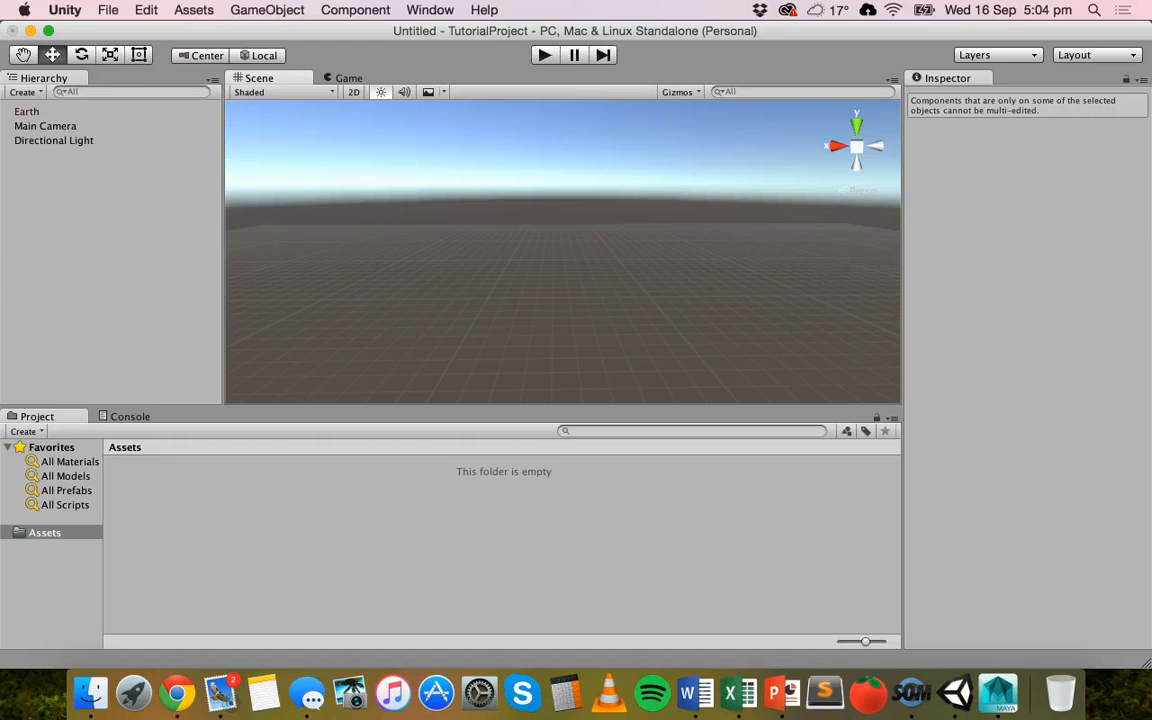
- Import Earth.fbx from the Desktop via Assets > Import New Asset
{"action": "left_click", "coordinate": [192, 10]}
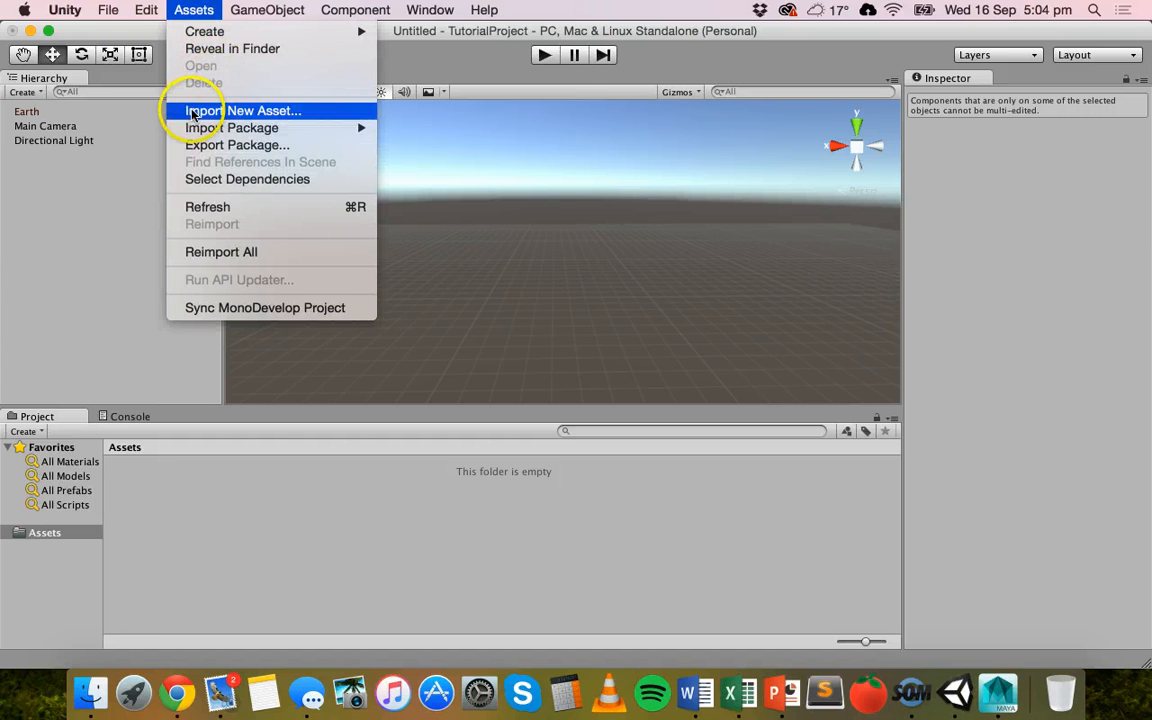
{"action": "left_click", "coordinate": [264, 110]}
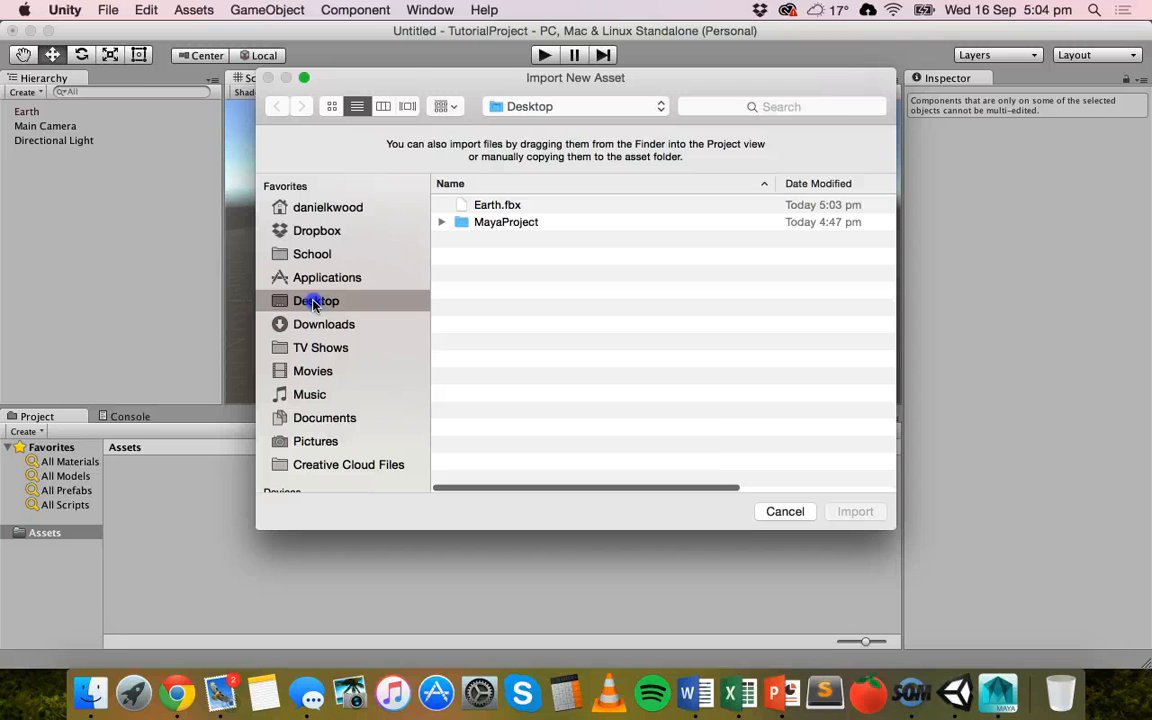
{"action": "left_click", "coordinate": [496, 204]}
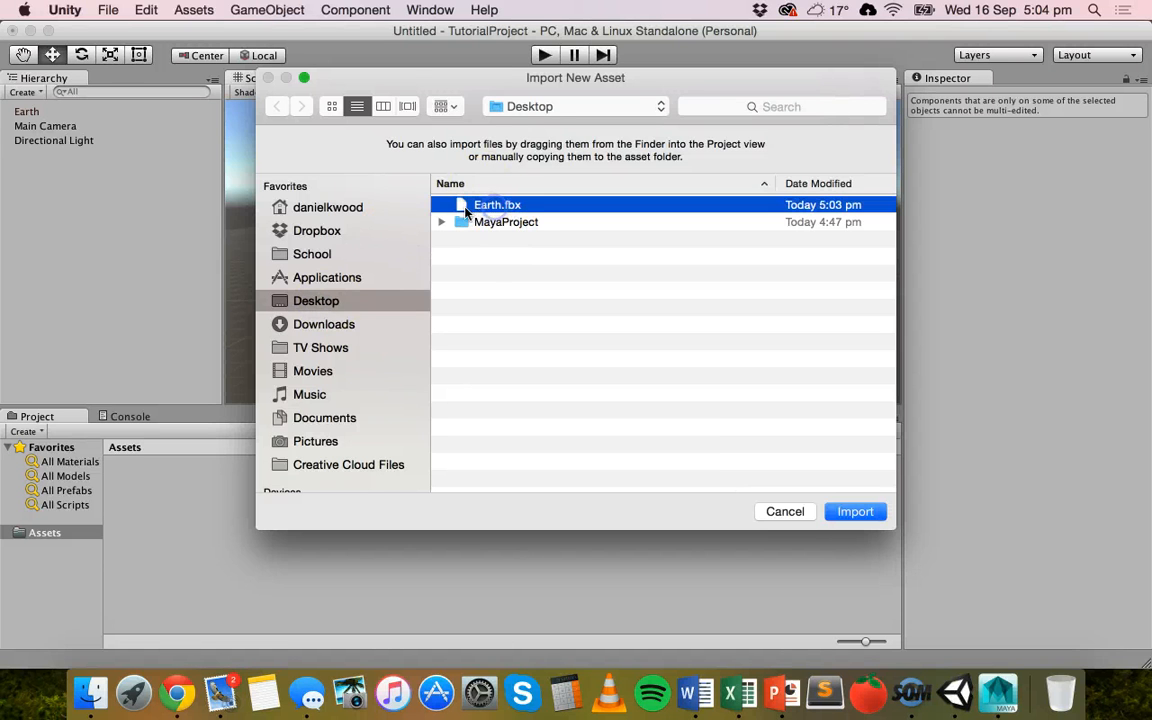
{"action": "mouse_move", "coordinate": [698, 378]}
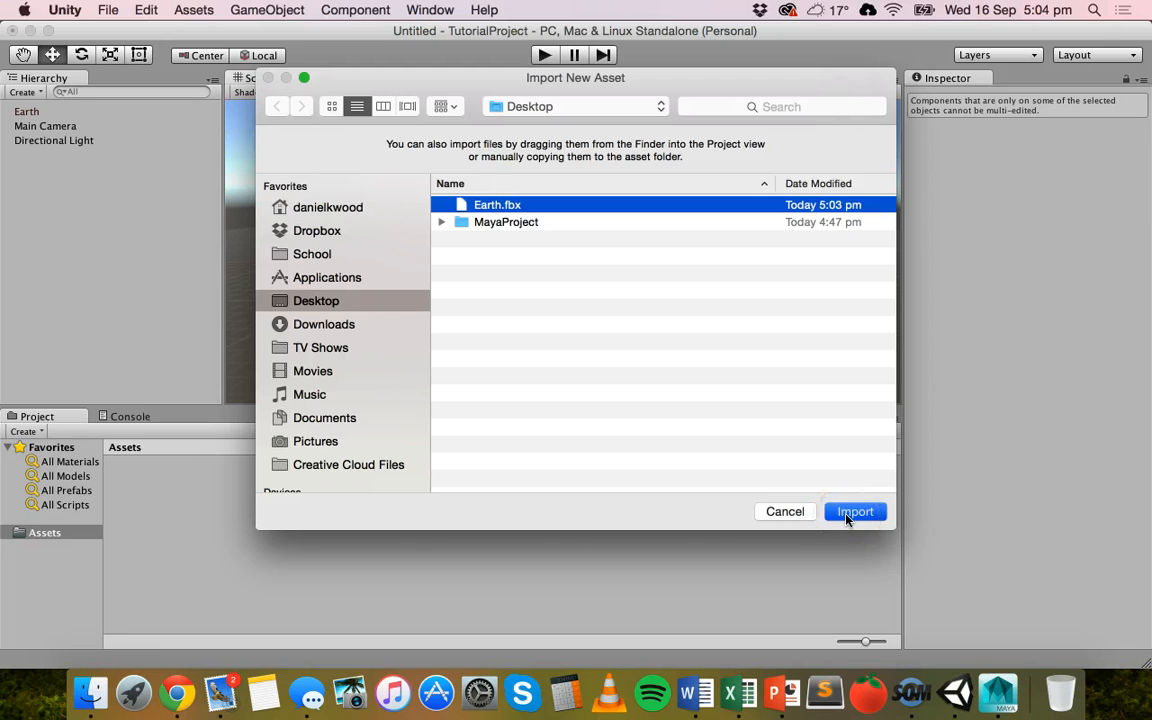
{"action": "left_click", "coordinate": [854, 512]}
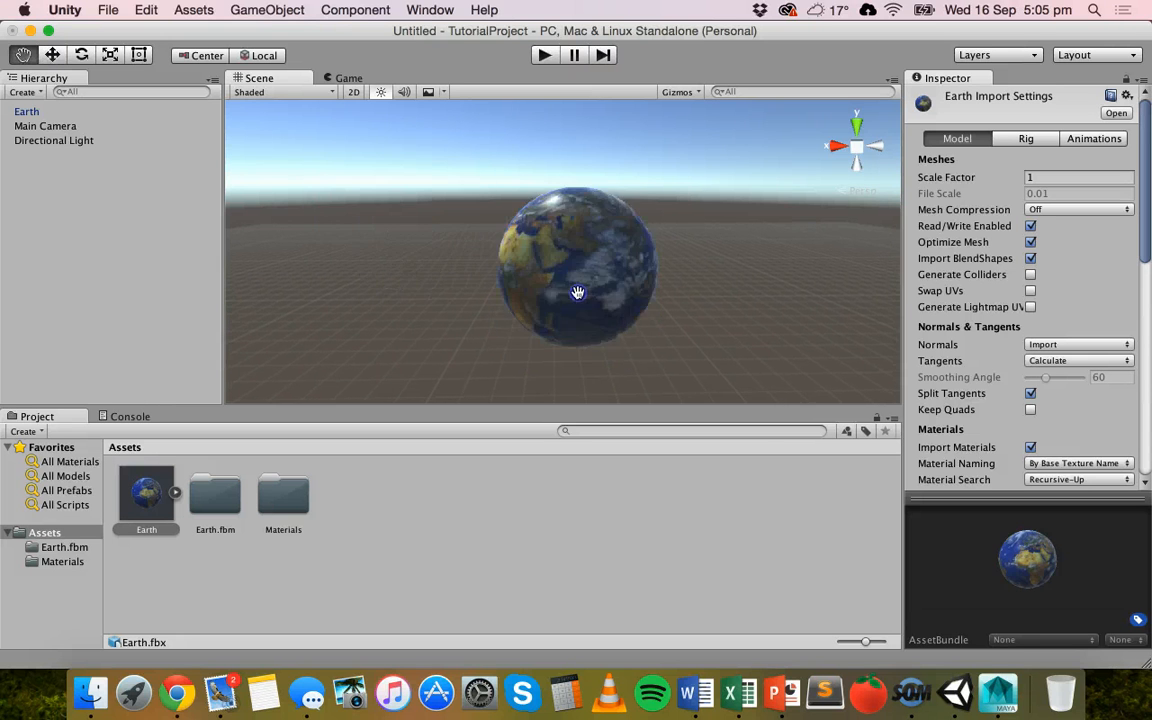
- Look over the imported Earth in Unity, then switch back to Maya
{"action": "left_click_drag", "start_coordinate": [576, 292], "coordinate": [602, 270]}
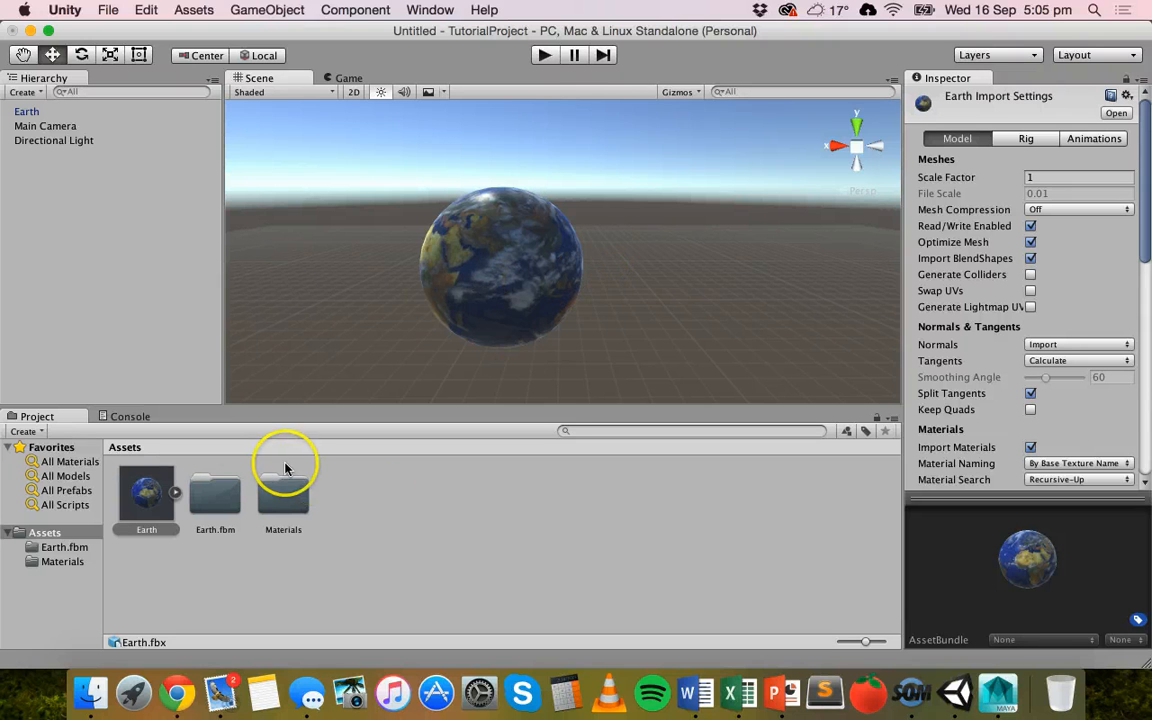
{"action": "mouse_move", "coordinate": [256, 518]}
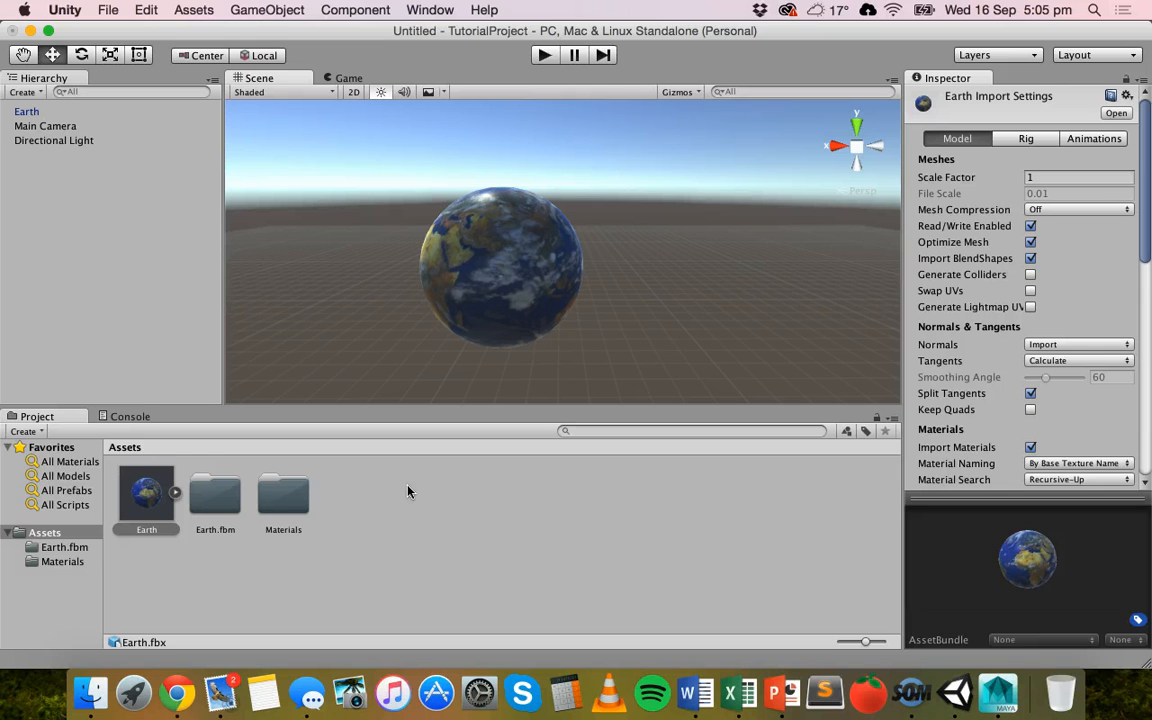
{"action": "mouse_move", "coordinate": [352, 304]}
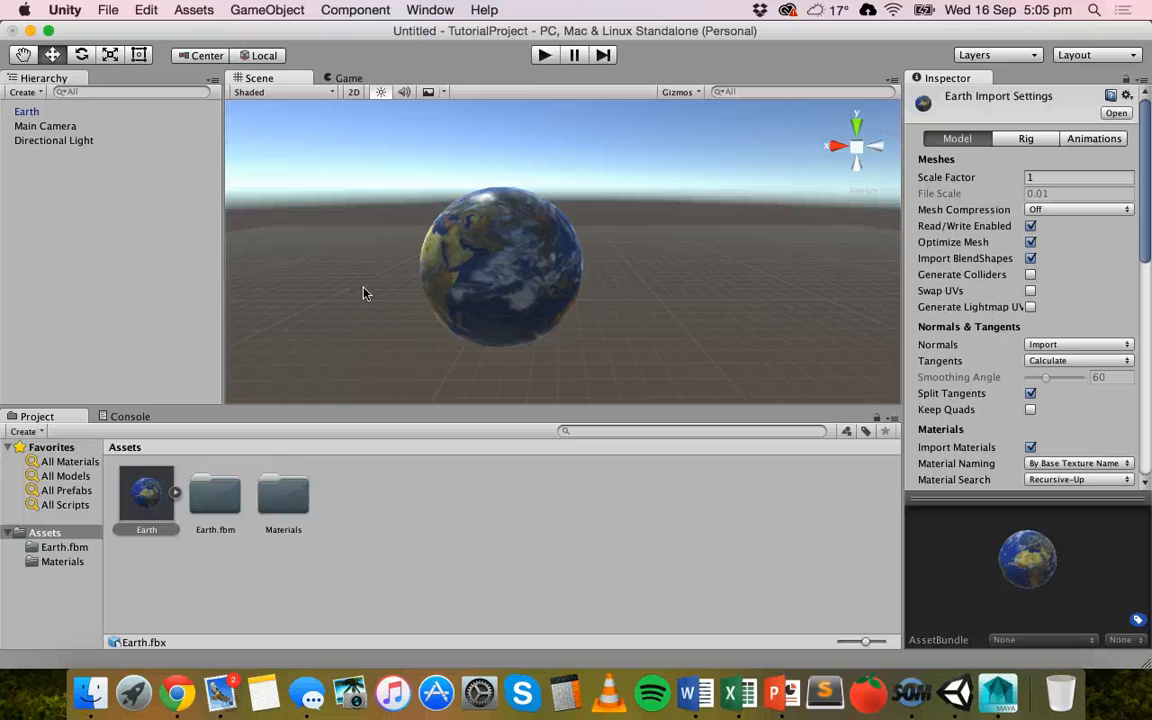
{"action": "mouse_move", "coordinate": [814, 520]}
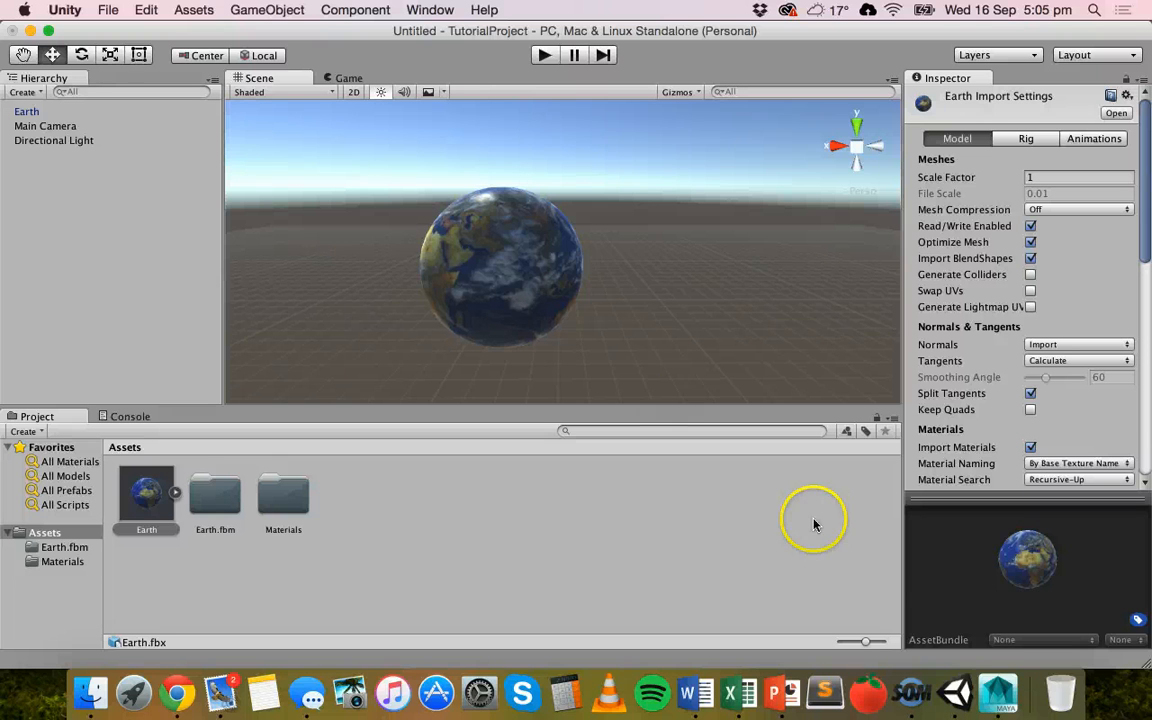
{"action": "left_click", "coordinate": [990, 684]}
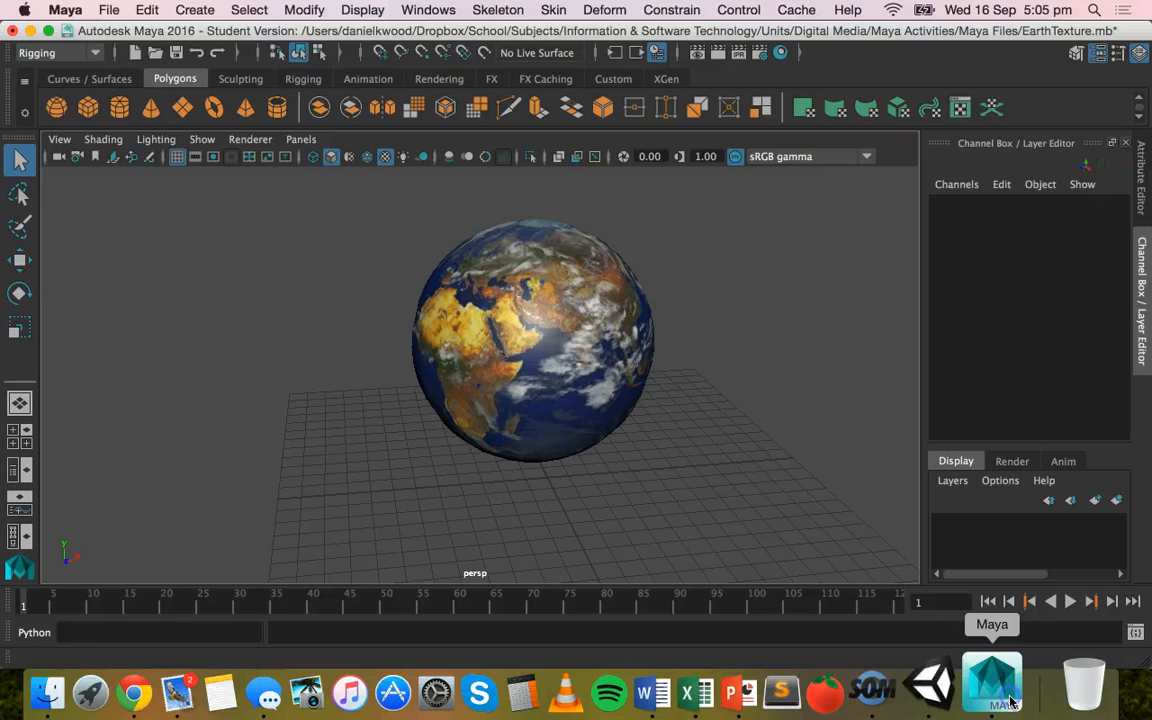
- Revisit Export Selection with FBX export type and the File name field ready
{"action": "left_click", "coordinate": [108, 10]}
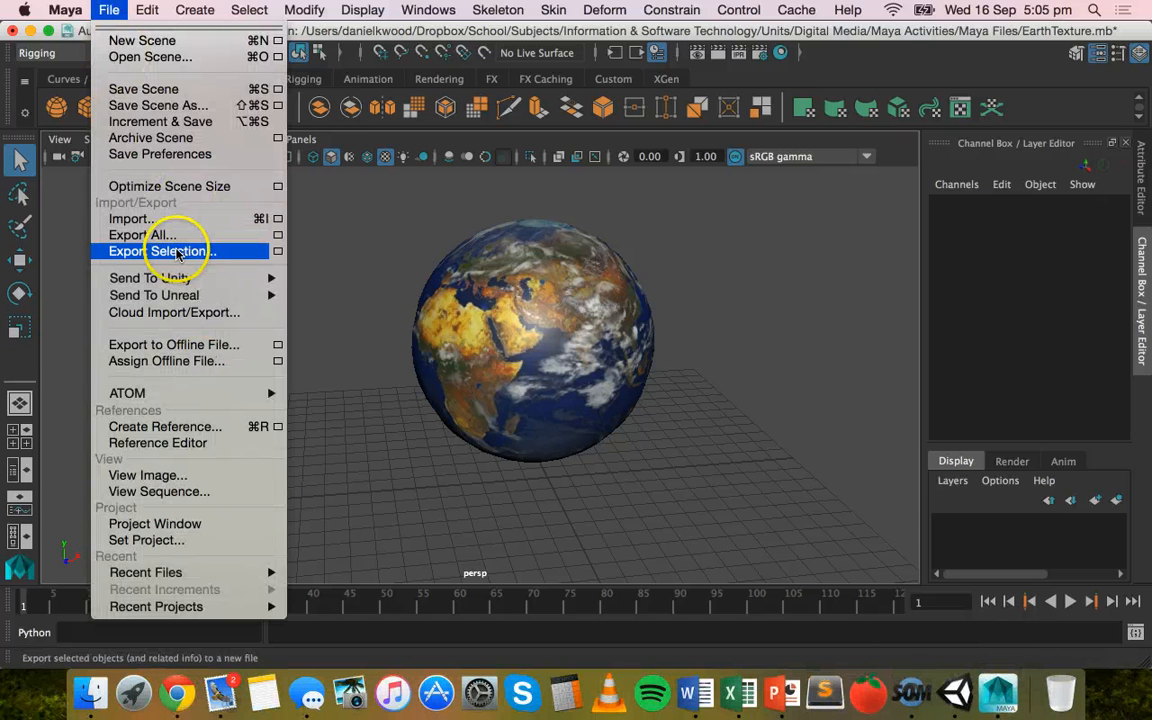
{"action": "left_click", "coordinate": [532, 344]}
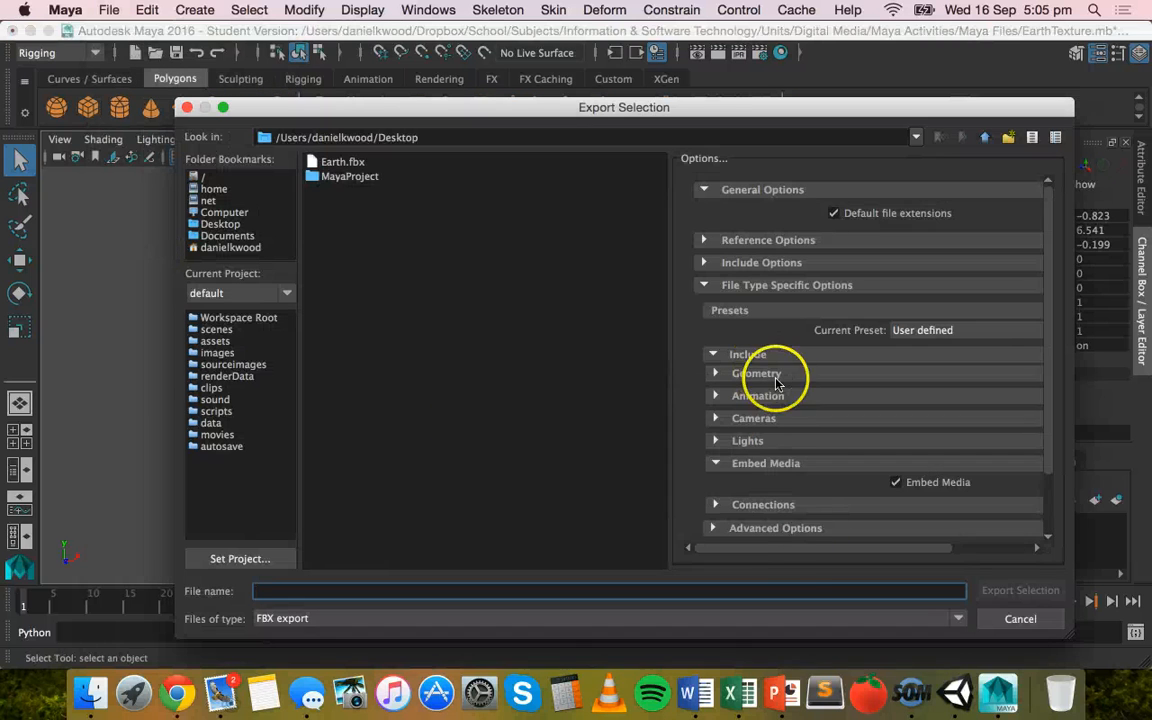
{"action": "mouse_move", "coordinate": [930, 540]}
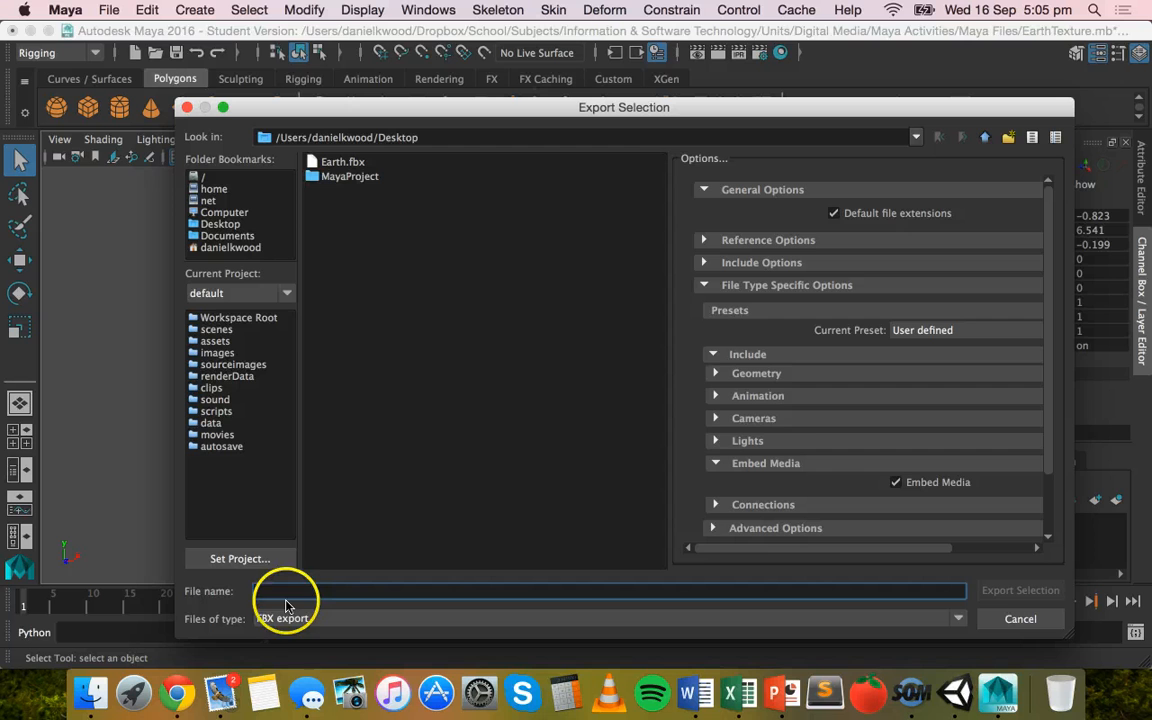
{"action": "left_click", "coordinate": [1020, 618]}
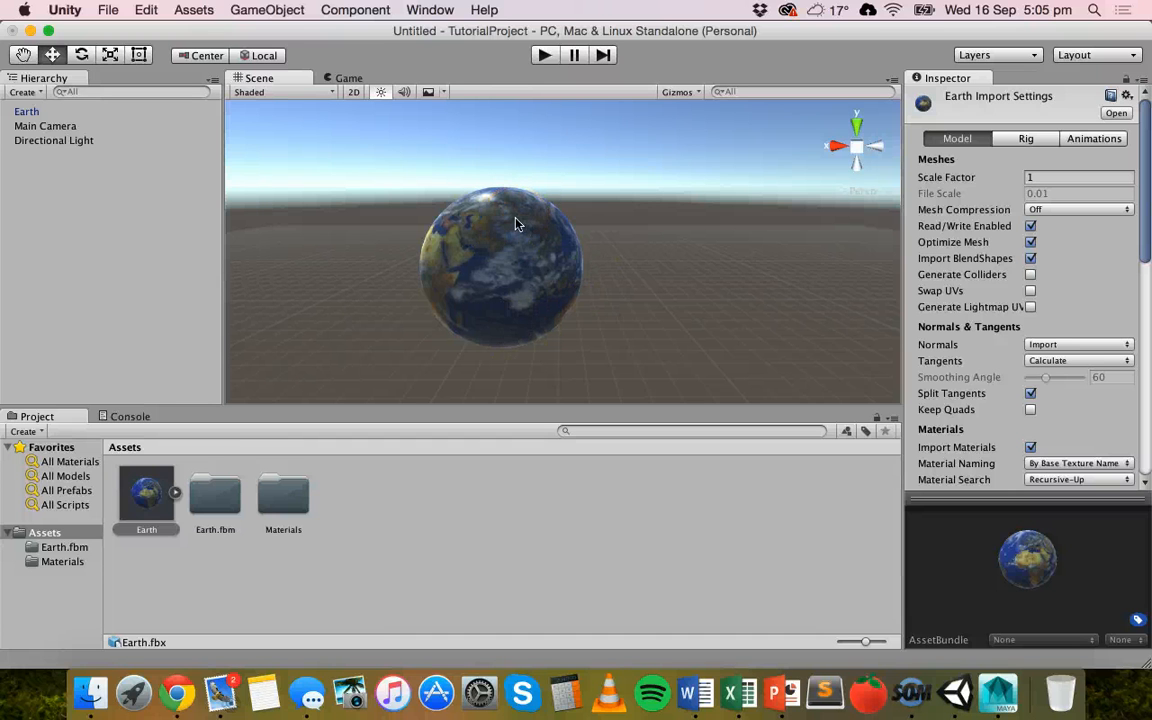
{"action": "mouse_move", "coordinate": [490, 200]}
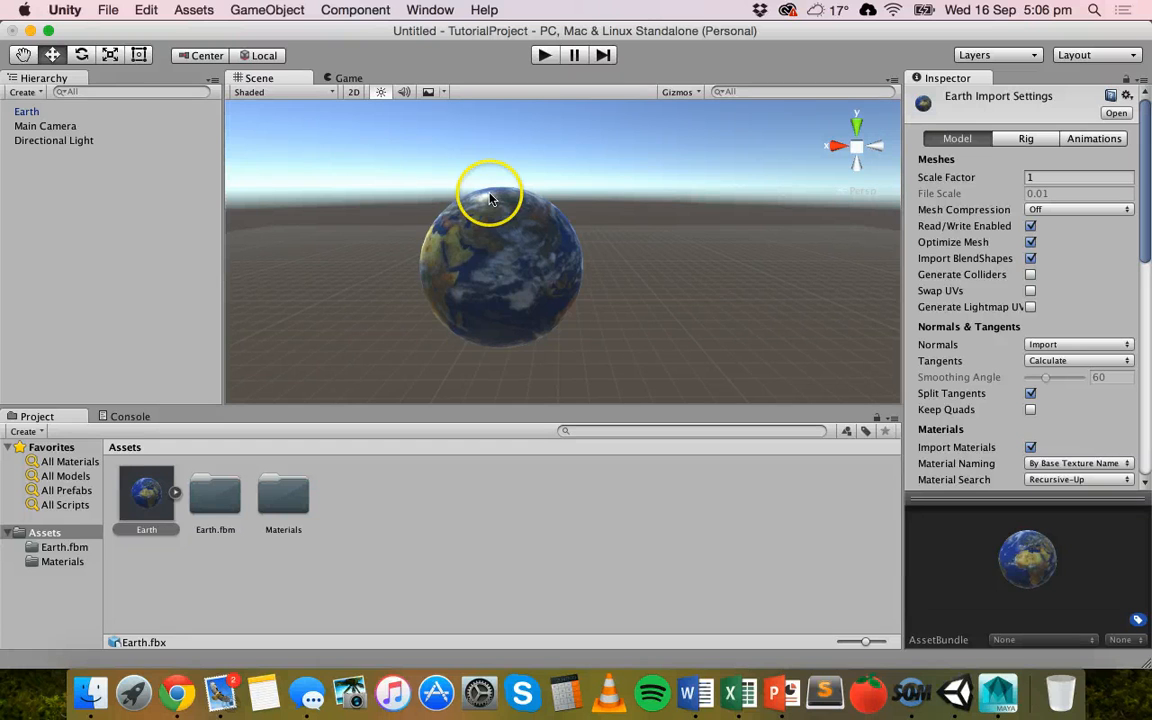